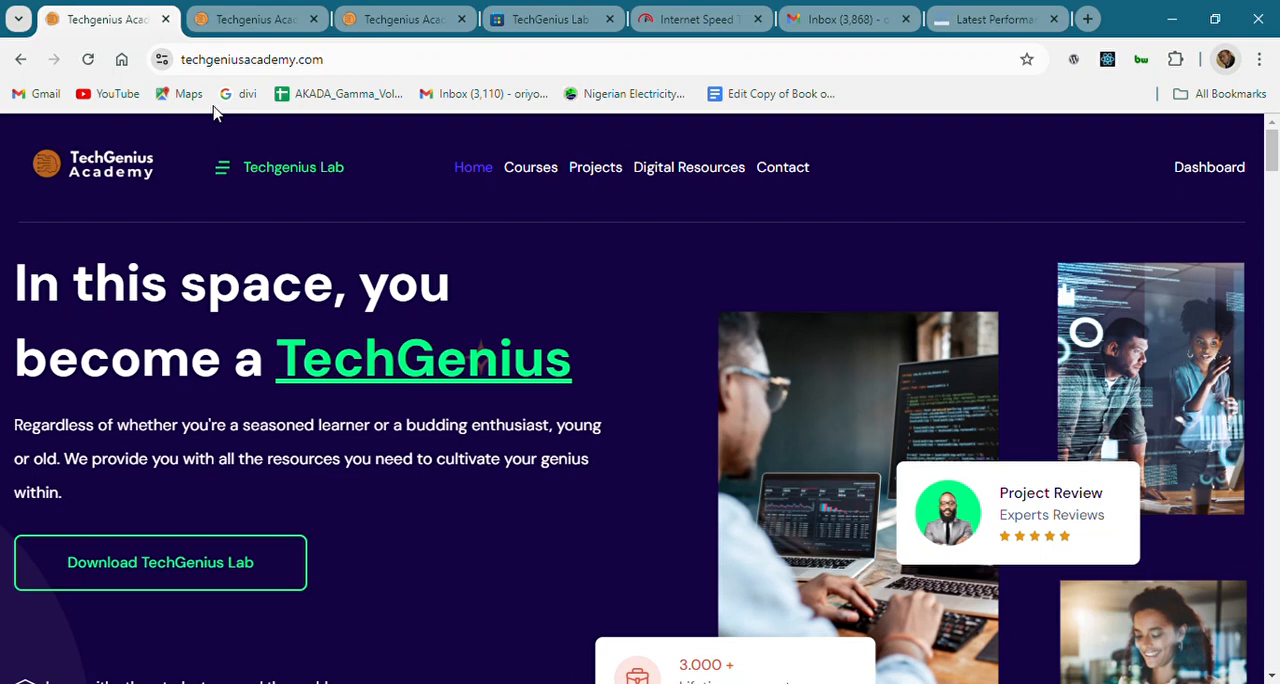
mouse_move(602, 275)
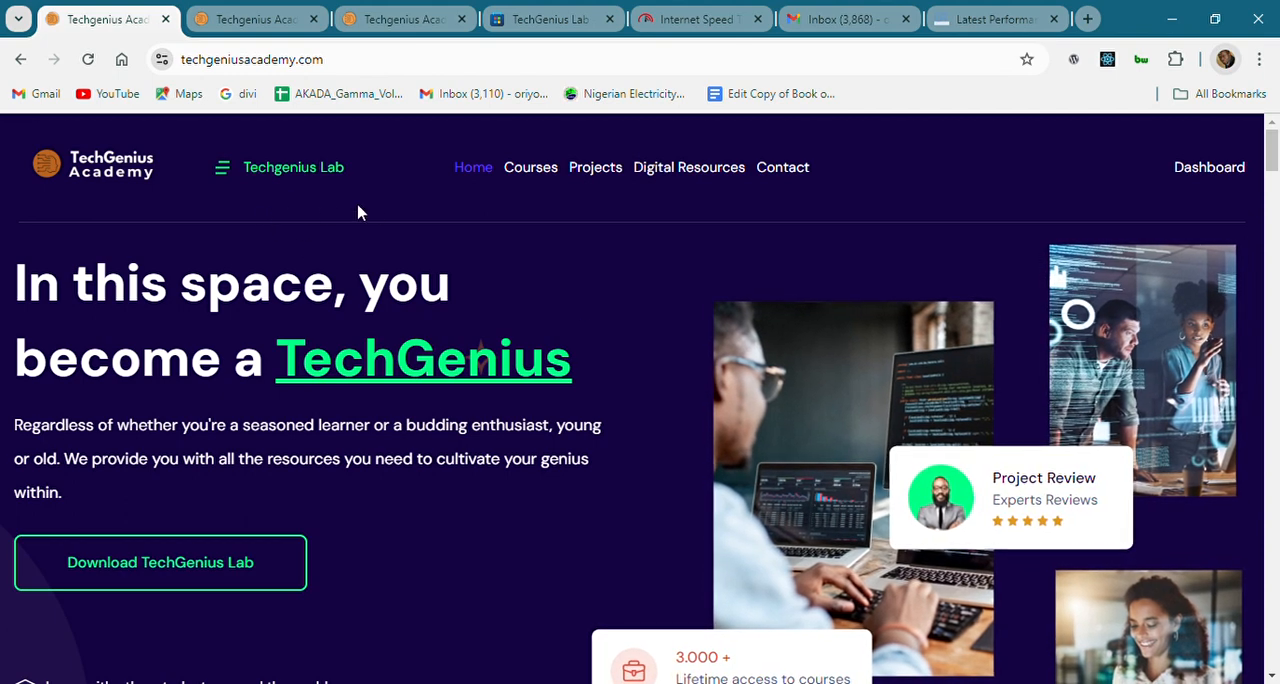
mouse_move(511, 244)
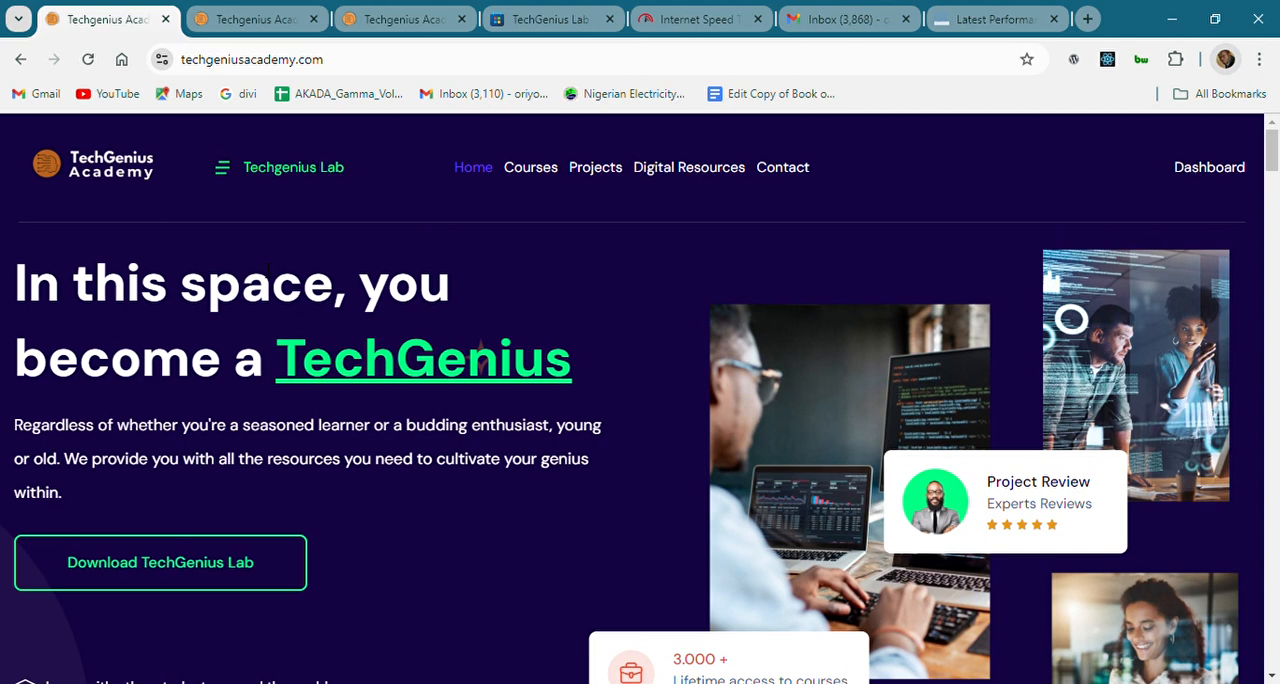
mouse_move(184, 572)
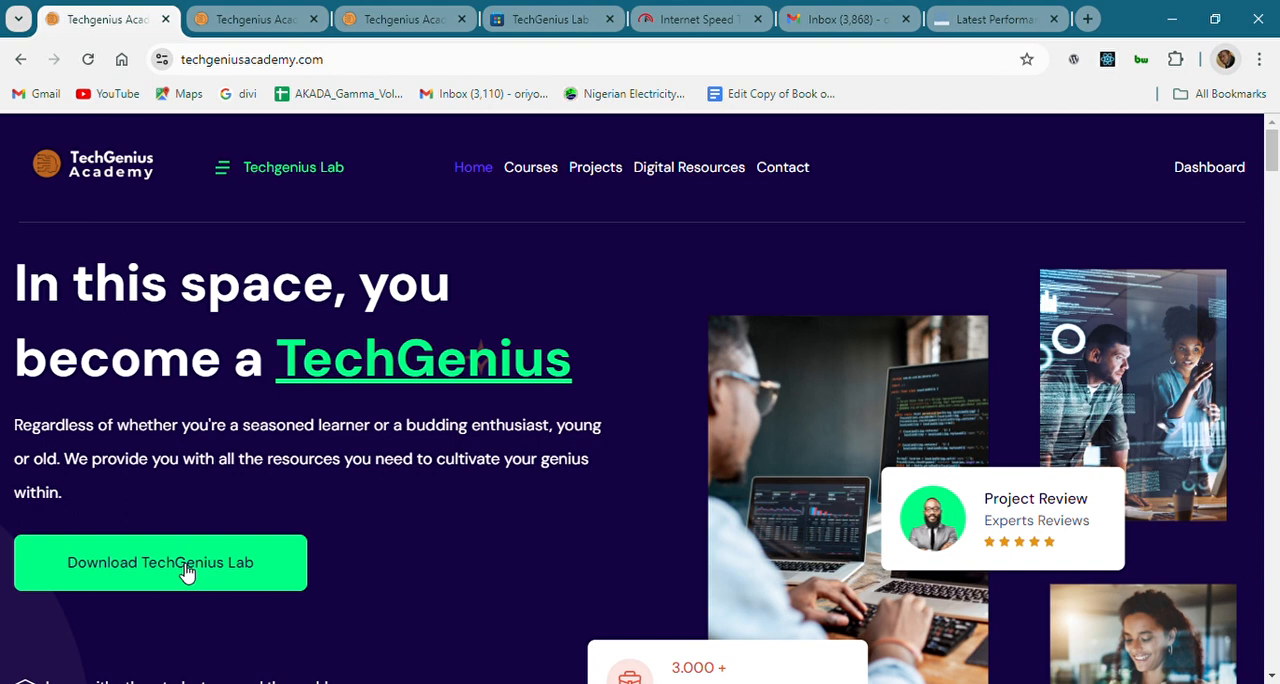
mouse_move(235, 512)
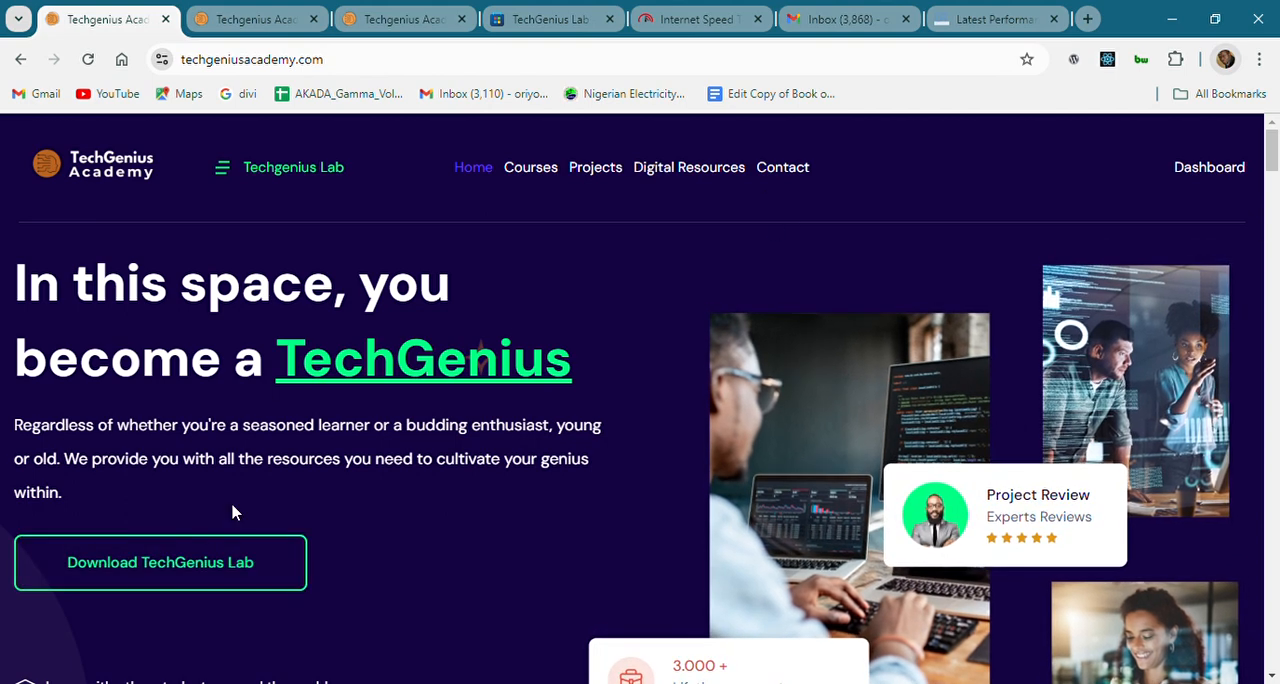
mouse_move(365, 511)
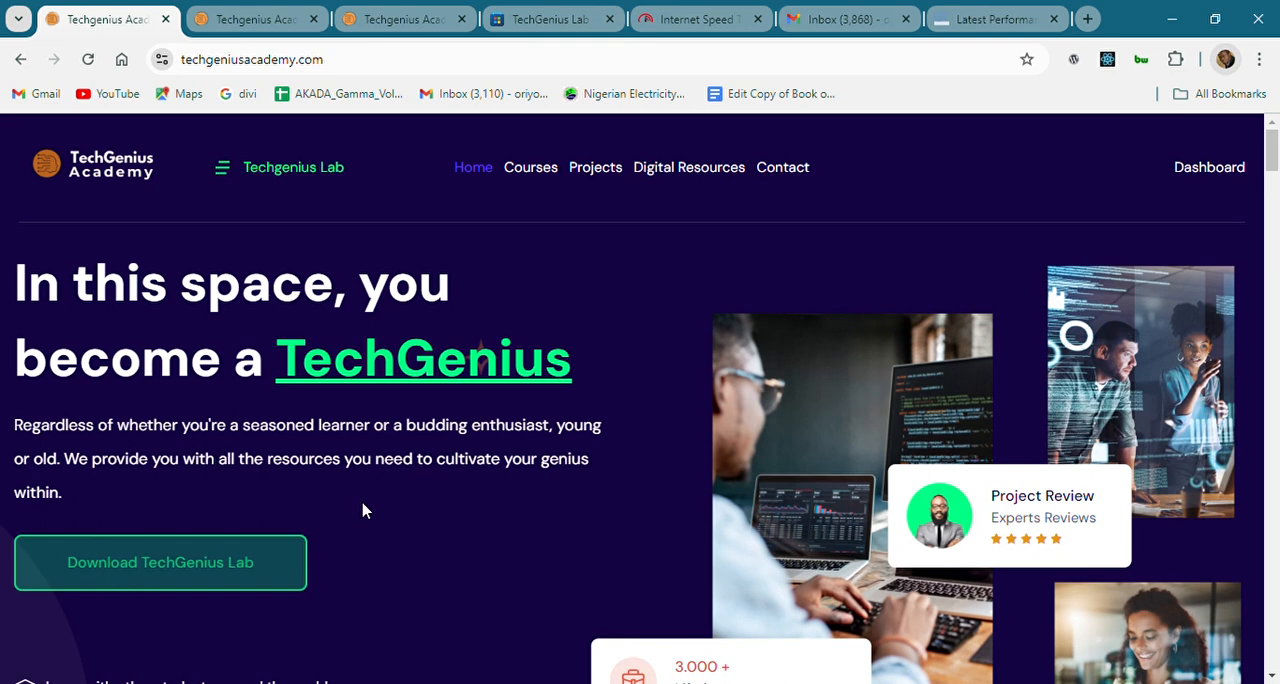
Browse the TechGenius Lab store listing, then return to the academy homepage
click(553, 19)
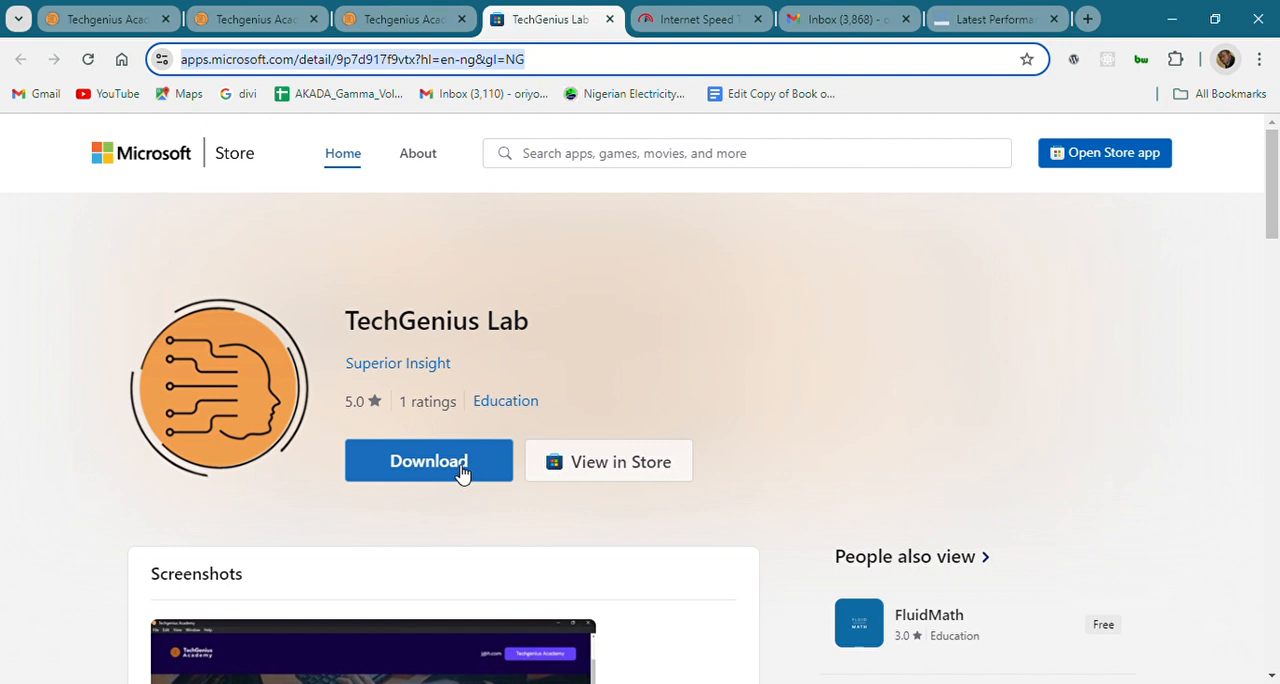
mouse_move(503, 498)
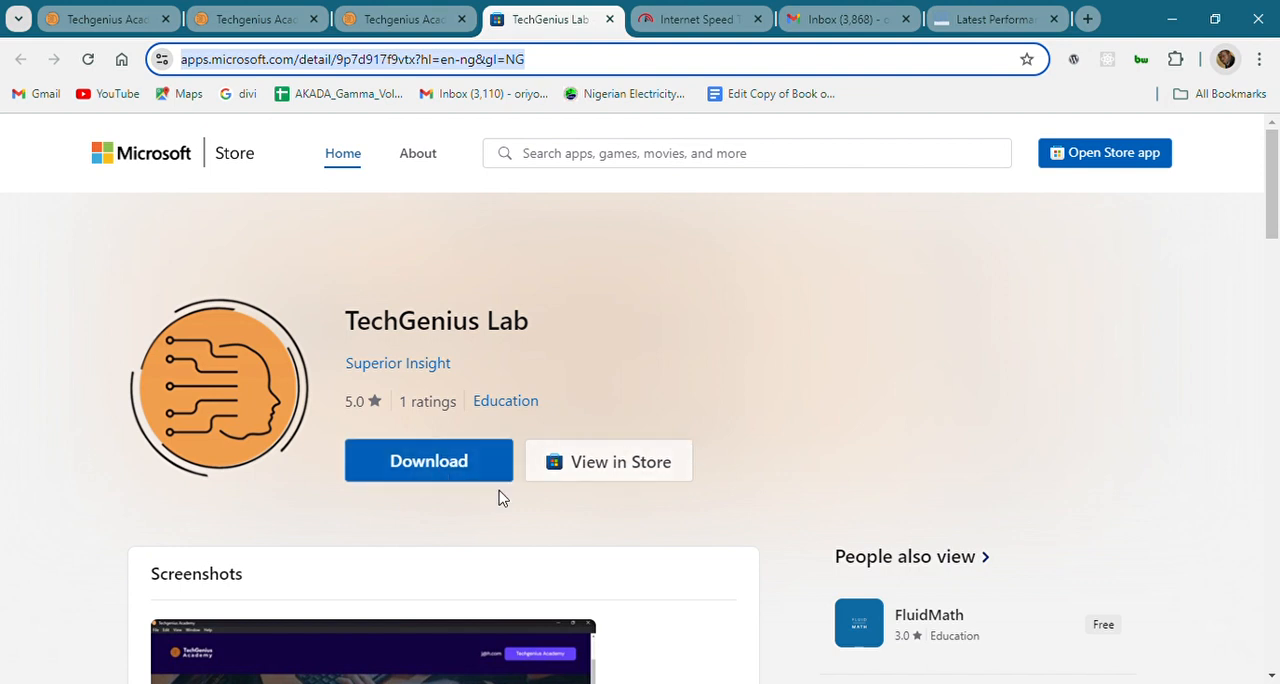
mouse_move(439, 464)
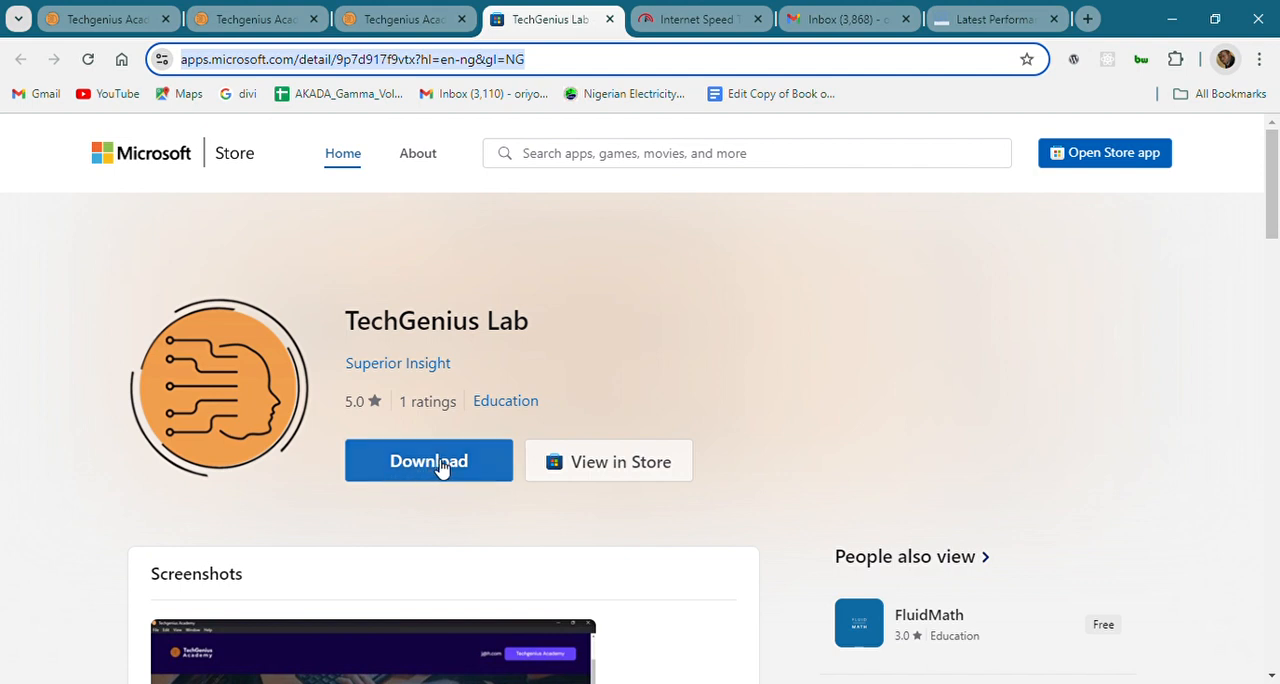
mouse_move(431, 417)
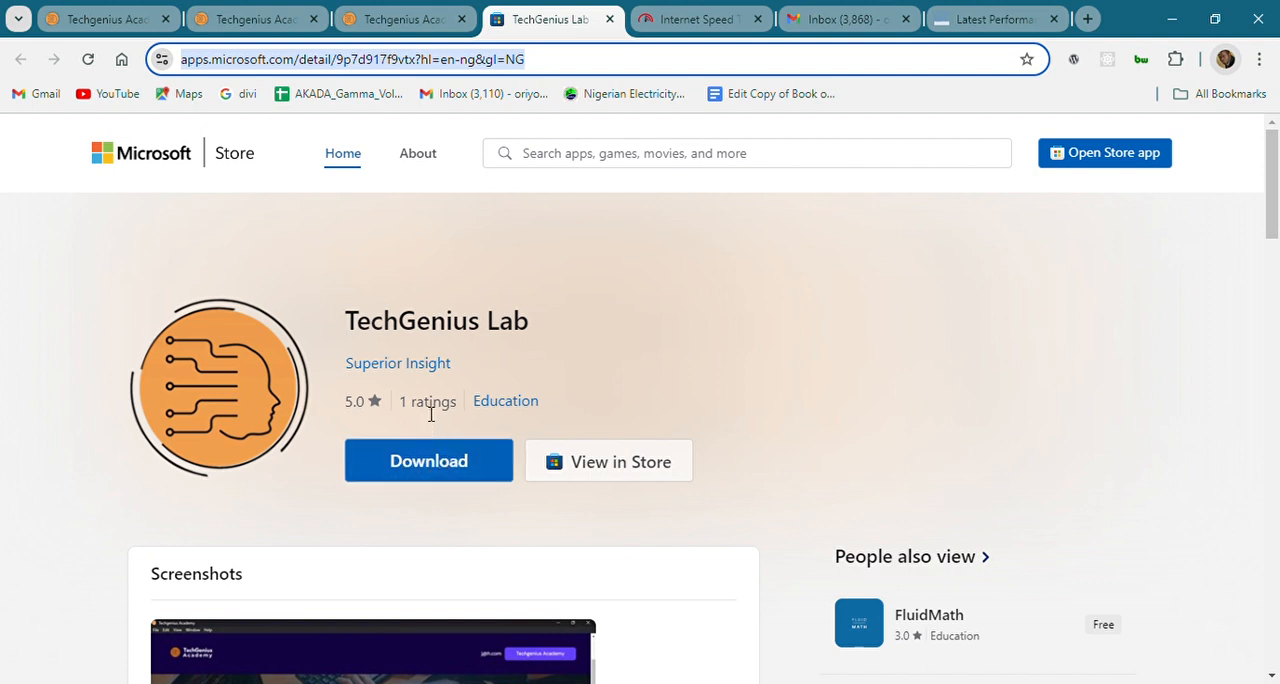
mouse_move(238, 512)
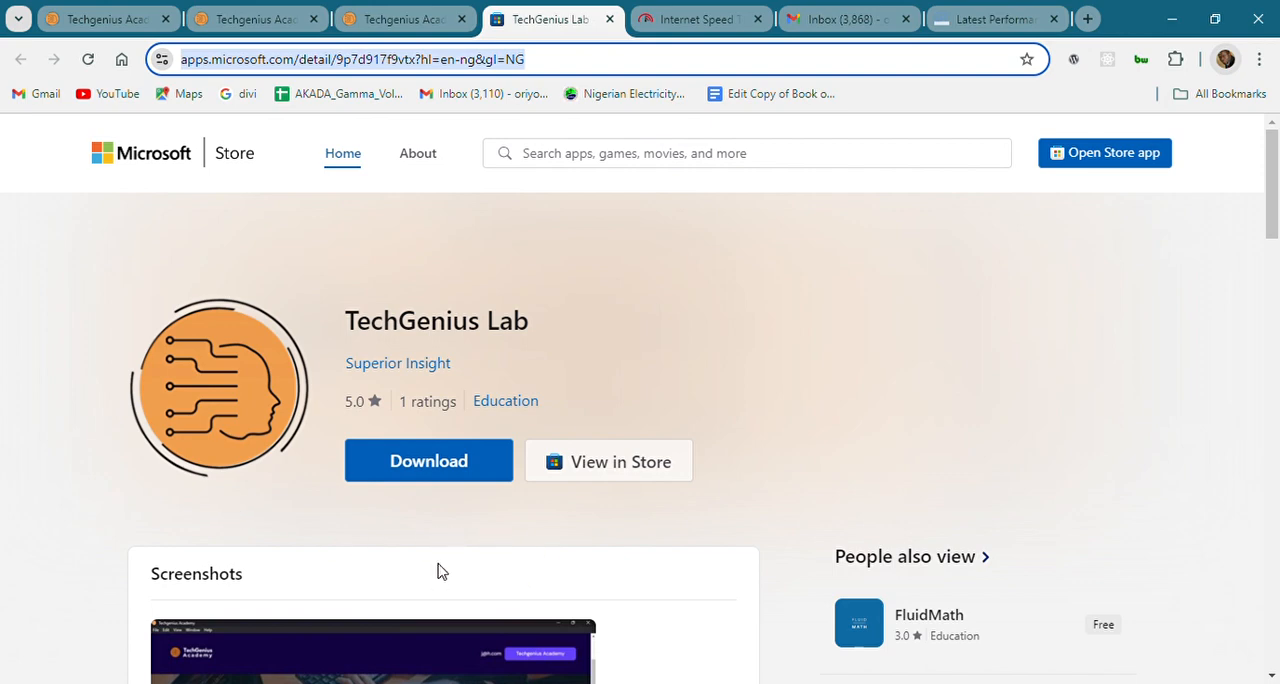
scroll(down, 3)
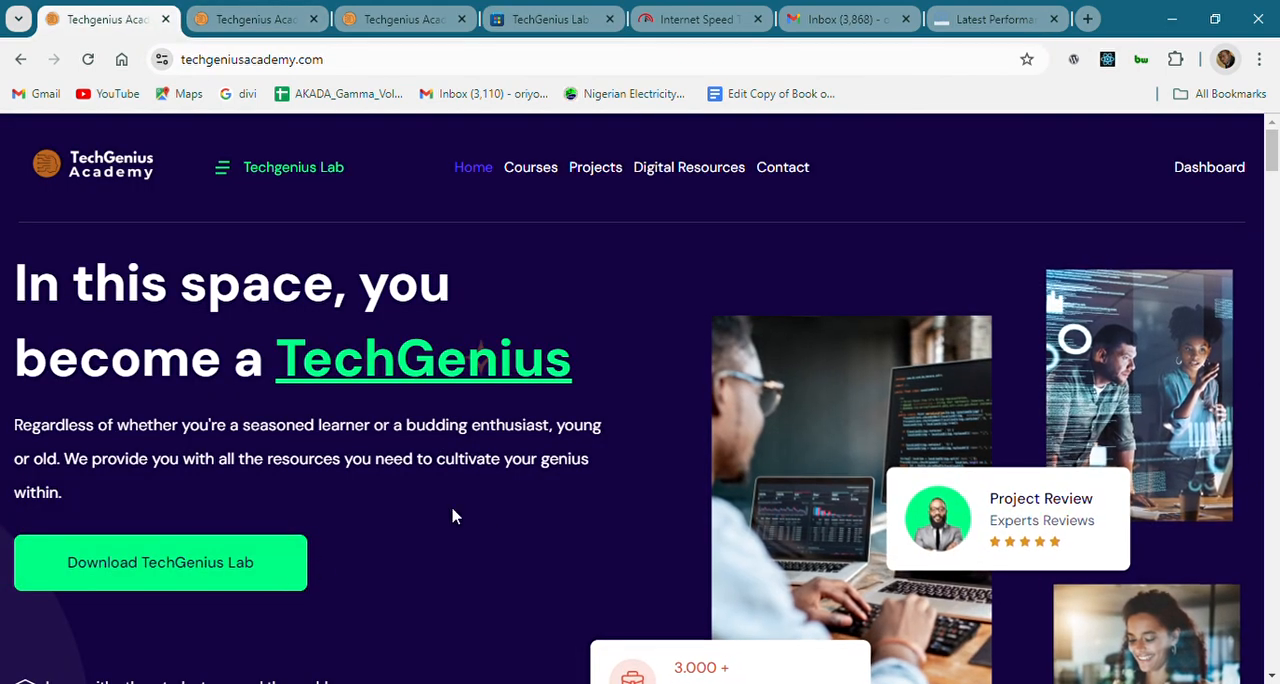
click(550, 18)
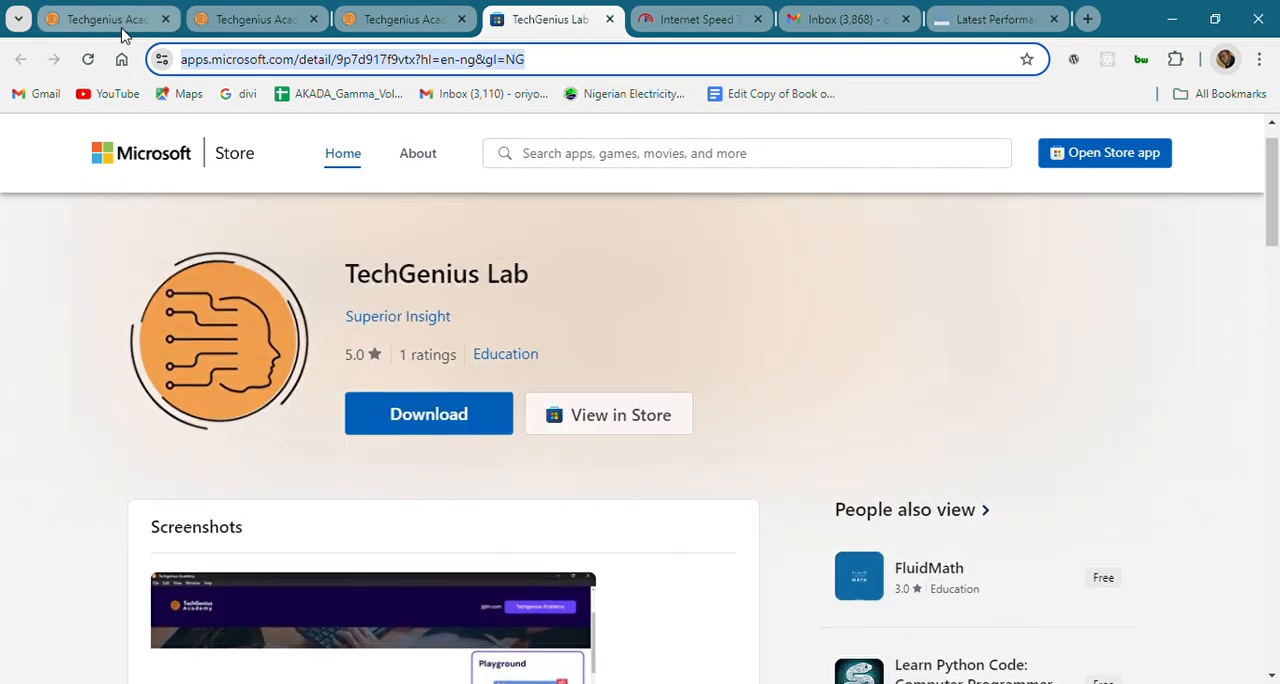
click(110, 18)
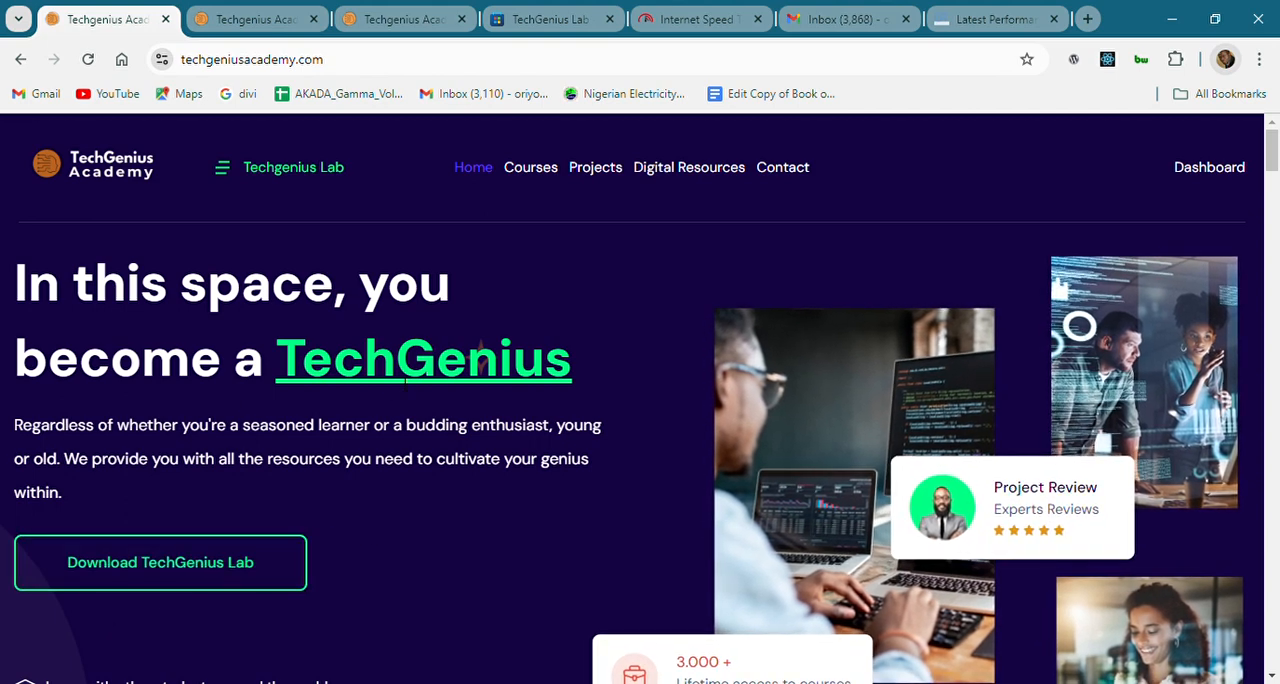
mouse_move(200, 580)
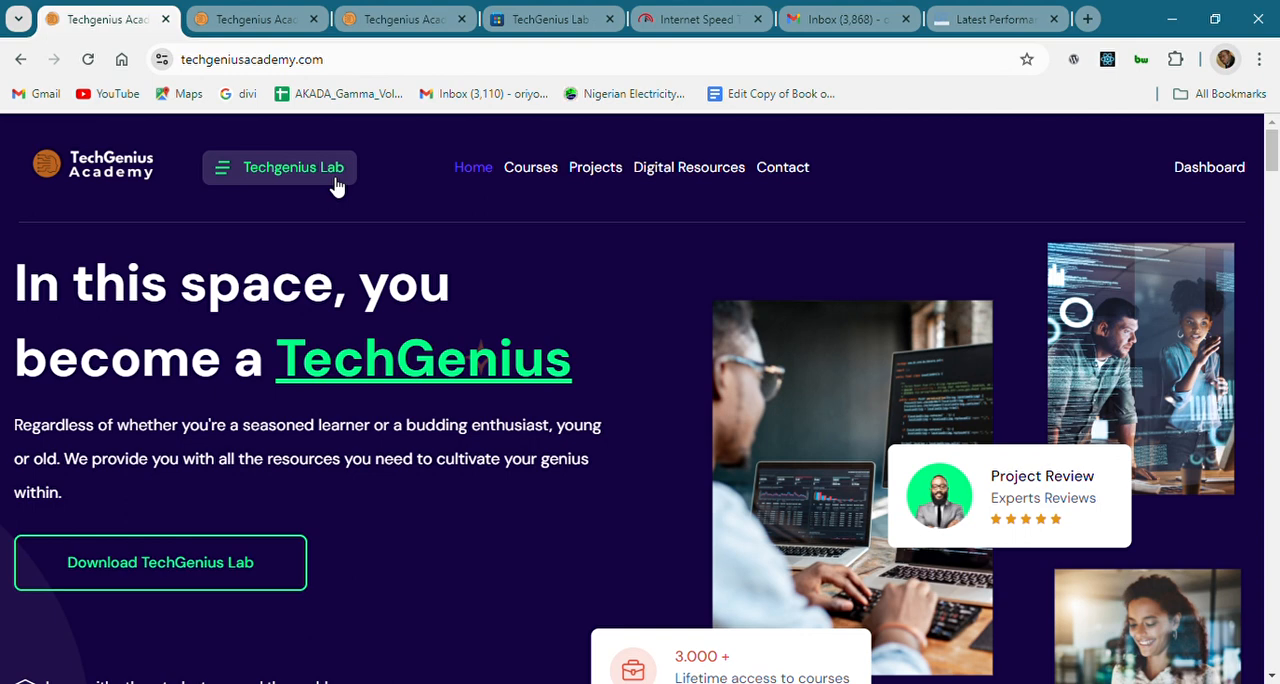
mouse_move(248, 18)
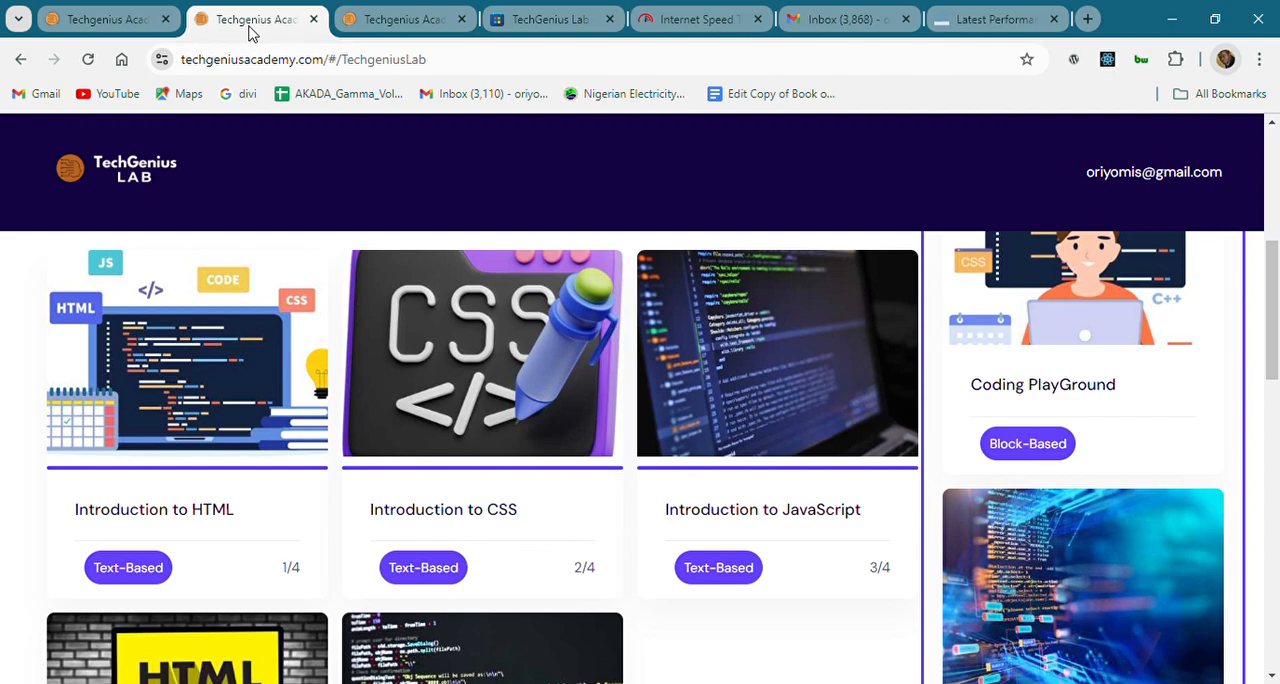
mouse_move(427, 166)
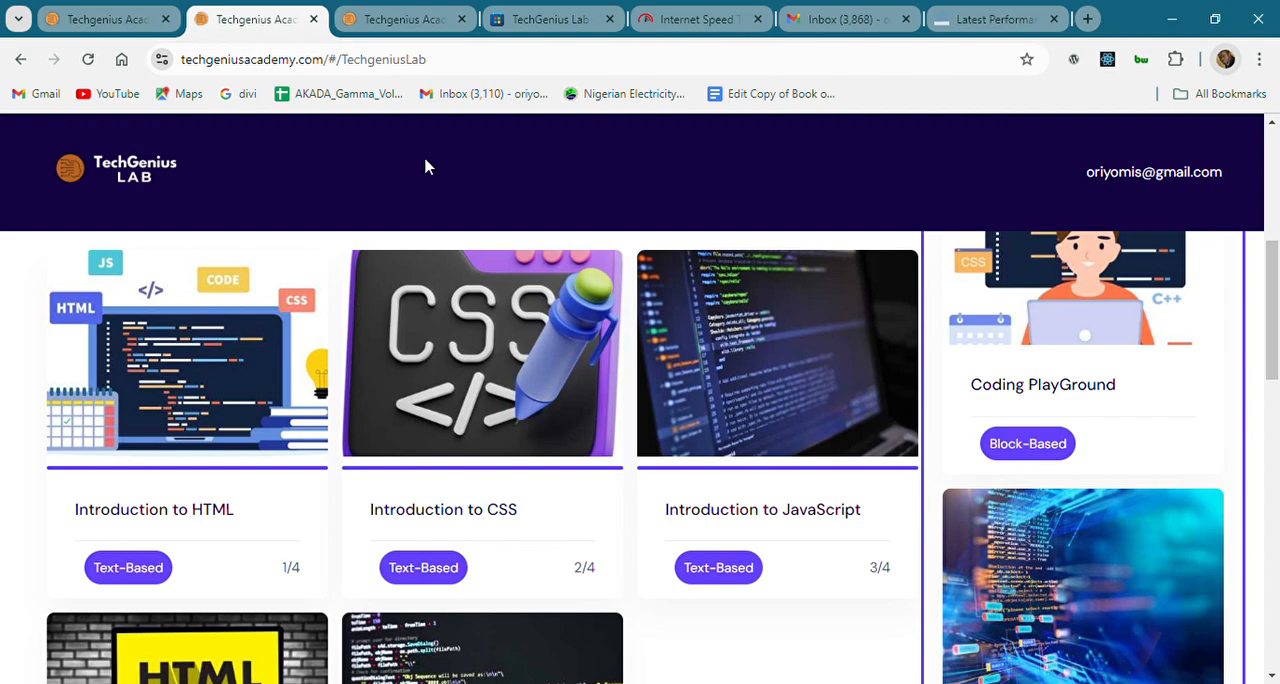
Scroll through the Text Based Coding course cards in TechGenius Lab
scroll(down, 3)
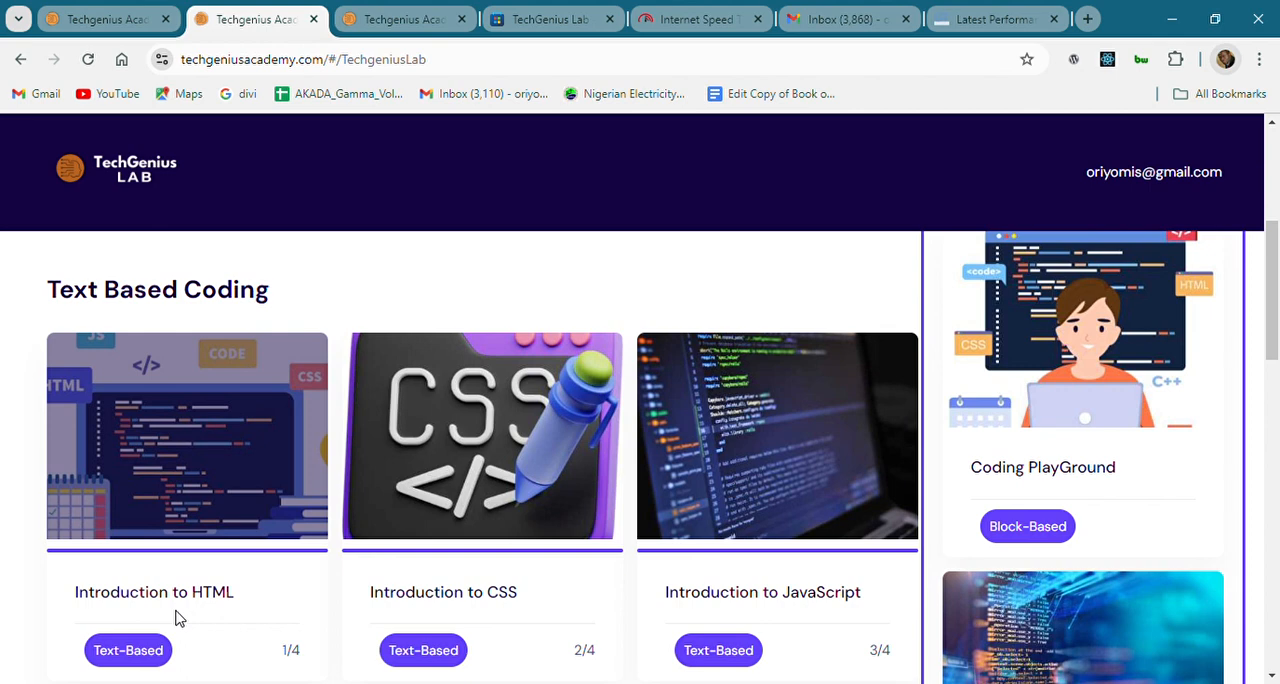
mouse_move(202, 605)
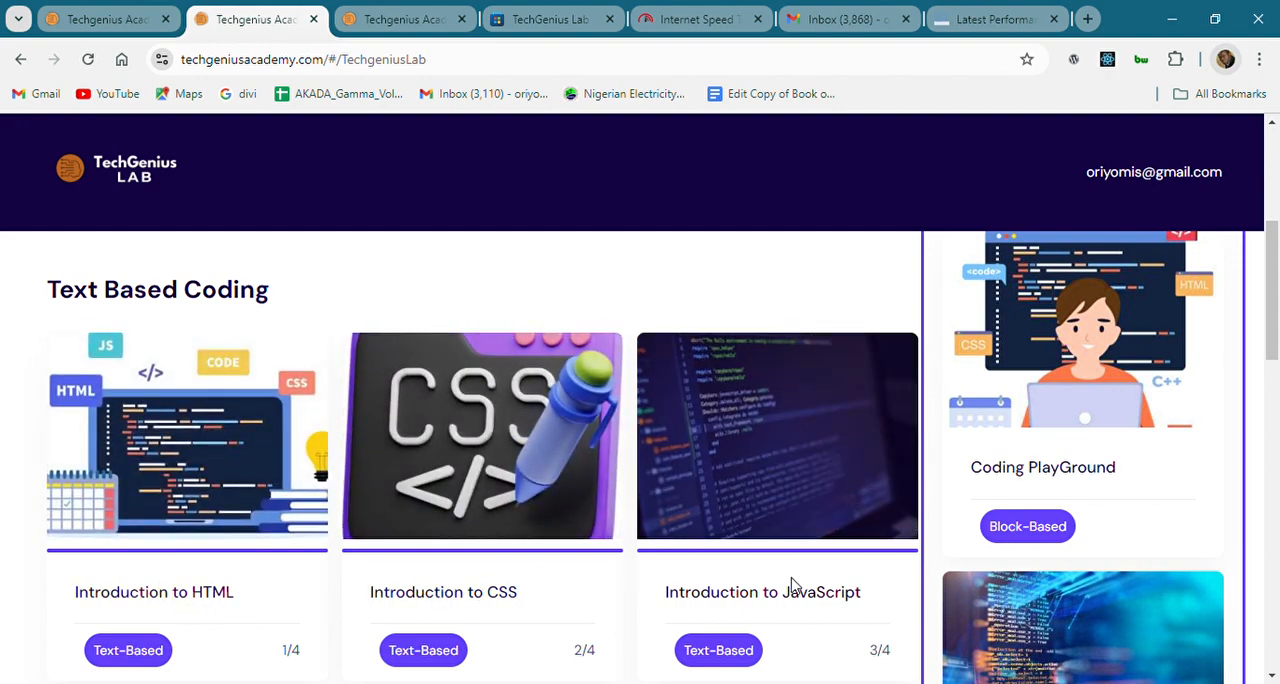
scroll(down, 3)
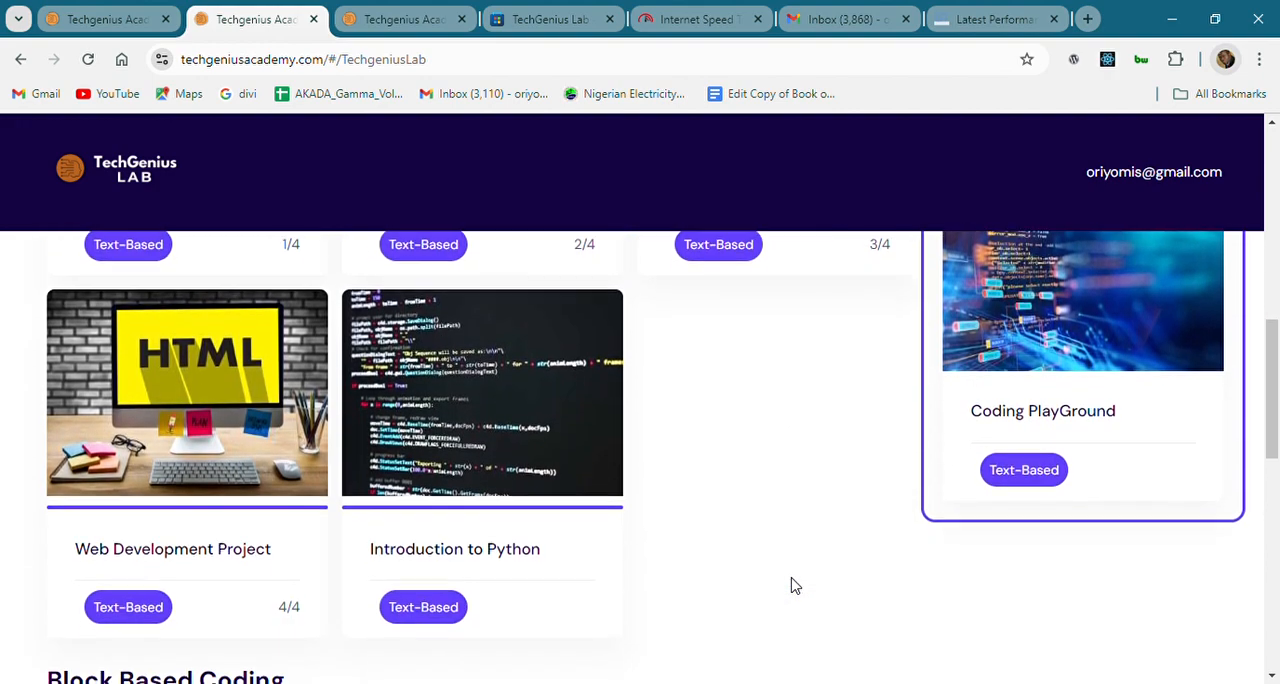
scroll(down, 3)
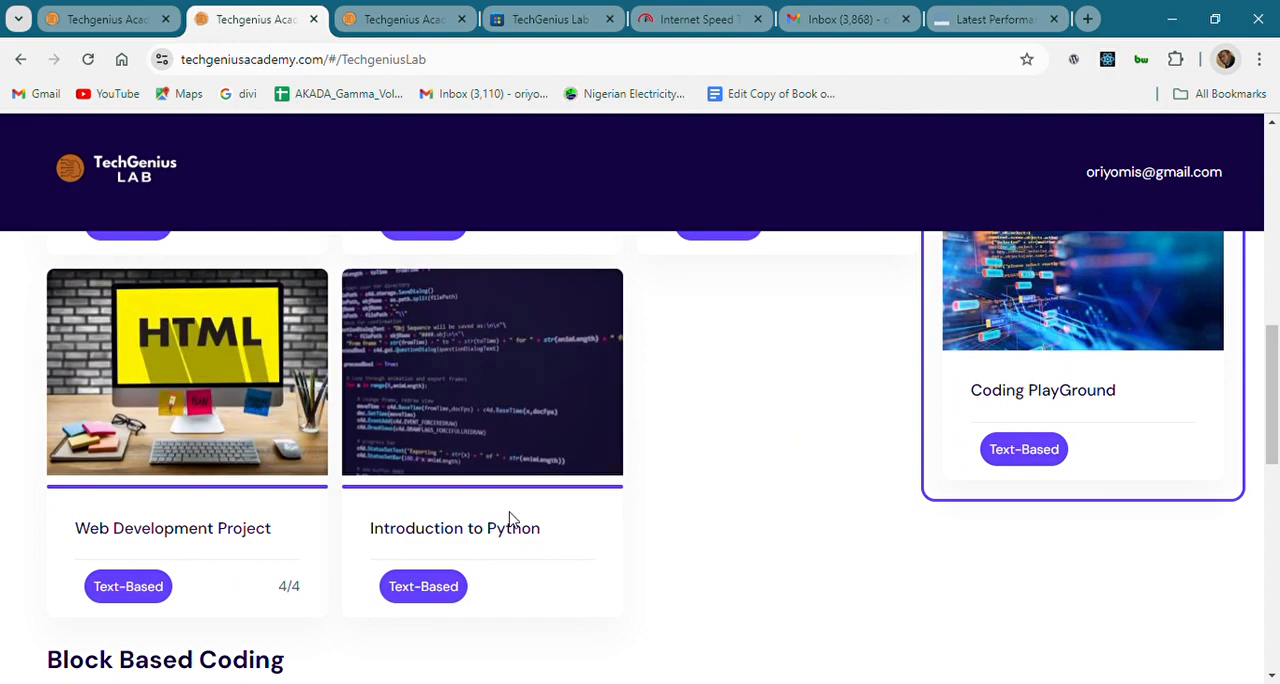
scroll(up, 3)
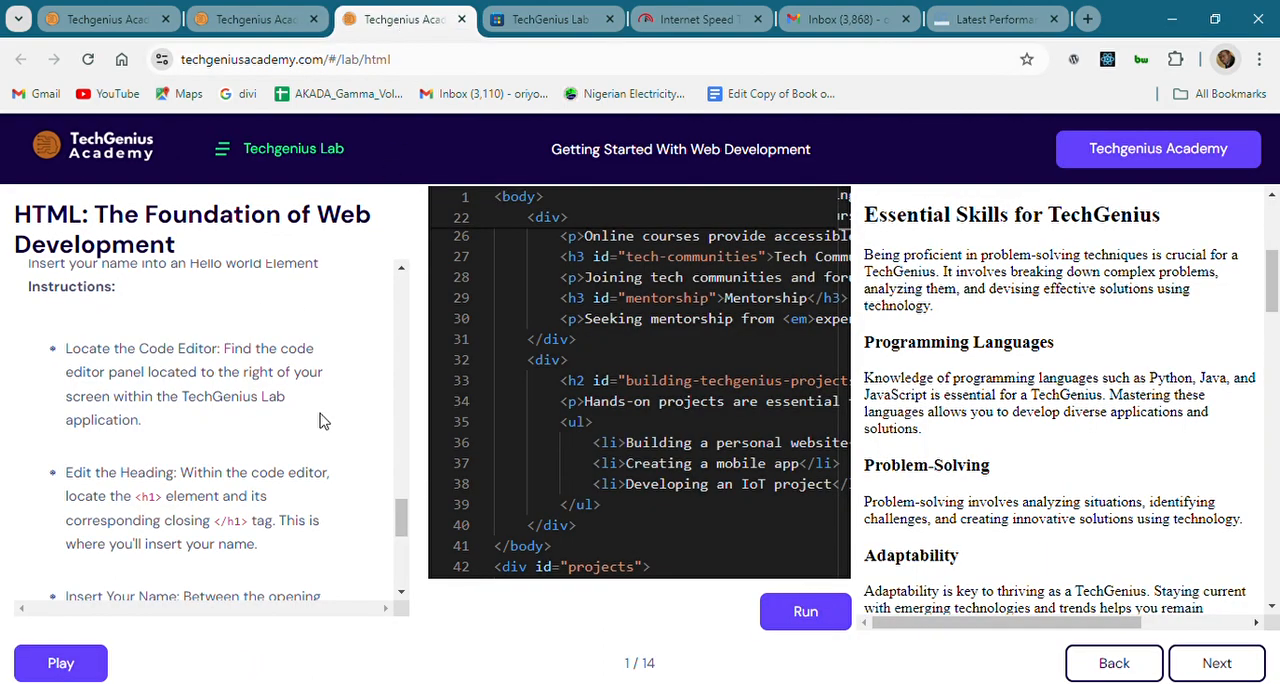
mouse_move(218, 455)
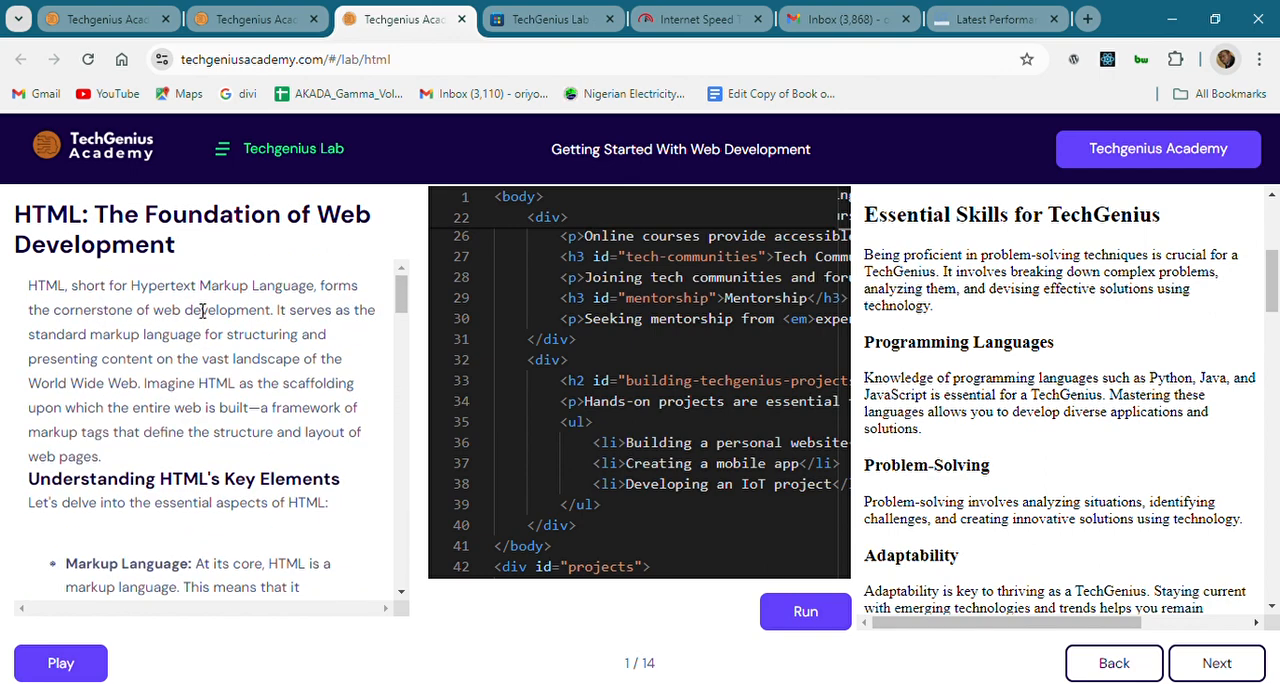
scroll(down, 3)
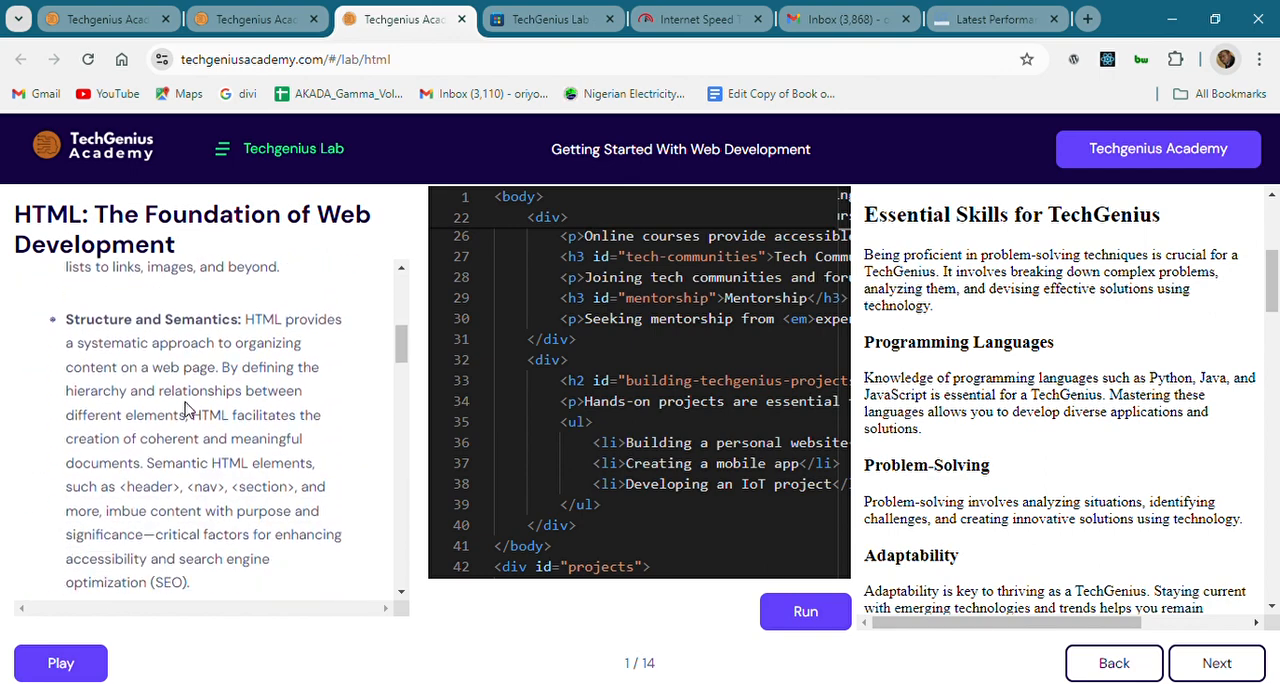
scroll(down, 3)
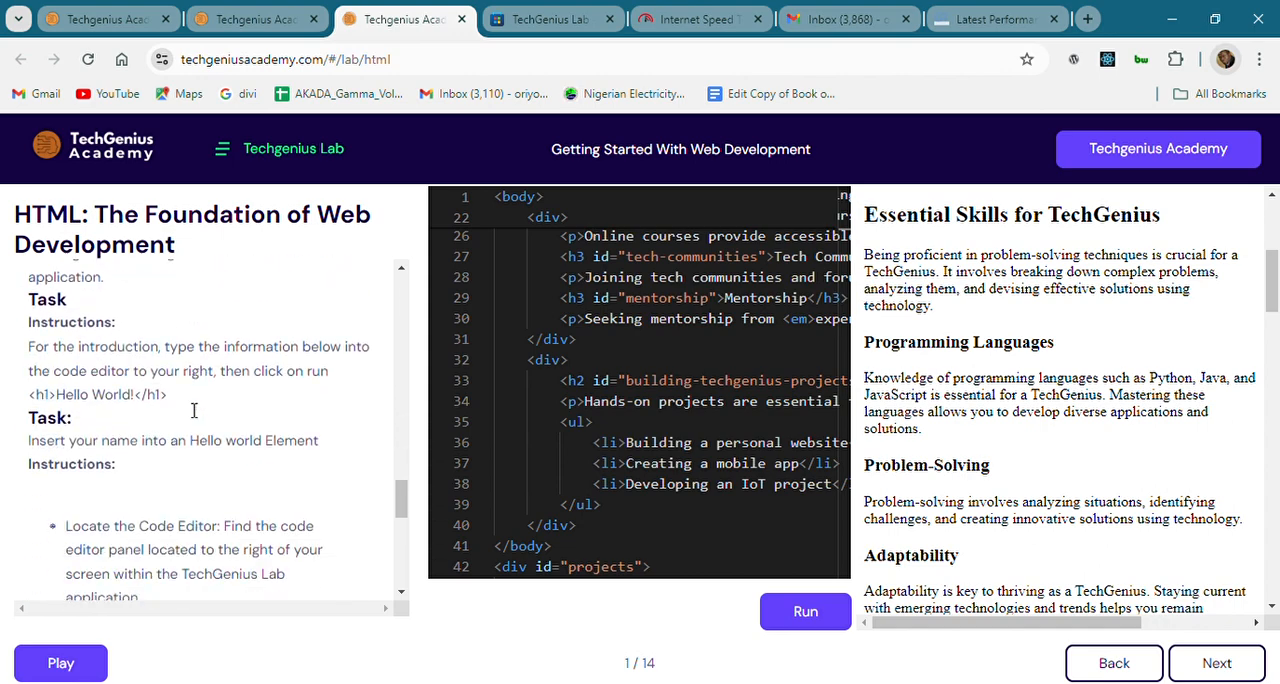
scroll(down, 3)
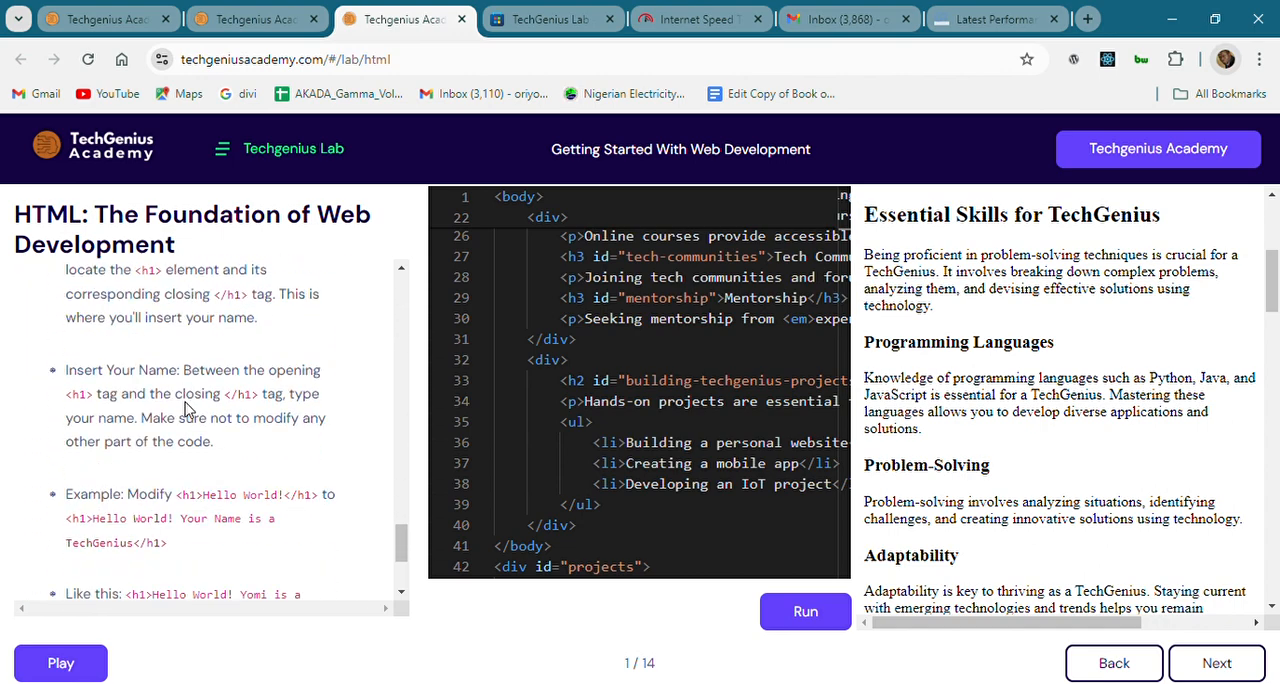
scroll(down, 3)
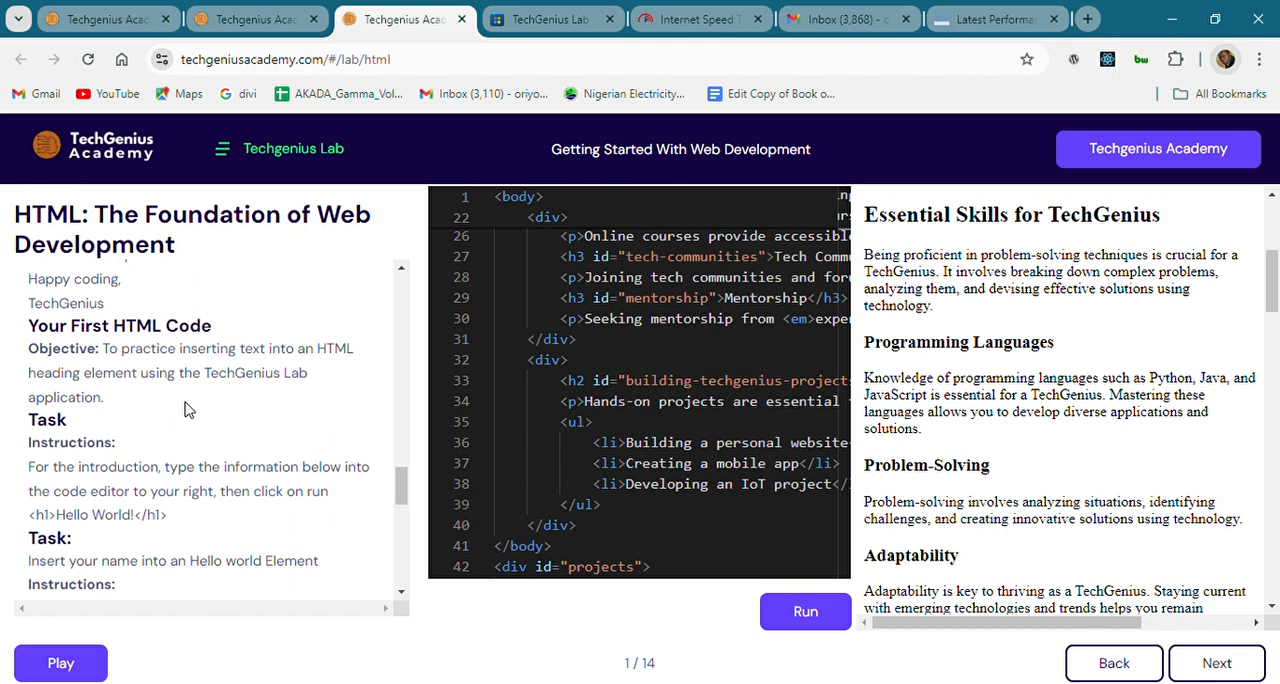
scroll(down, 3)
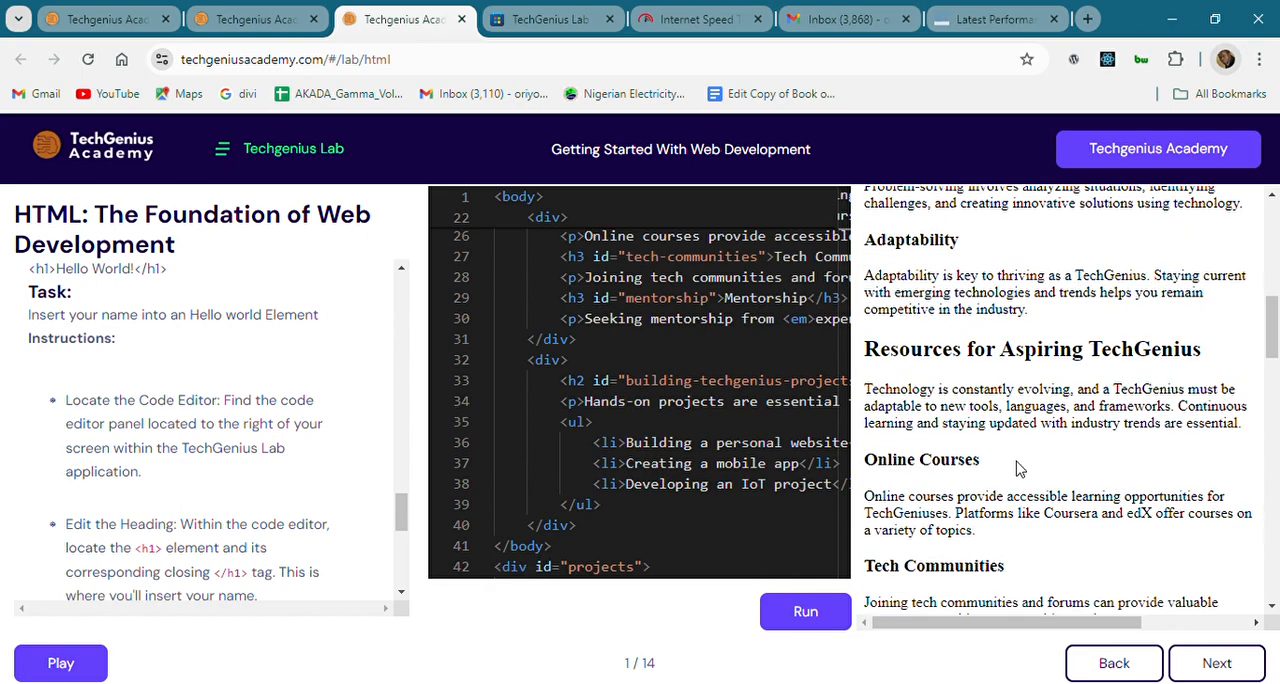
scroll(down, 3)
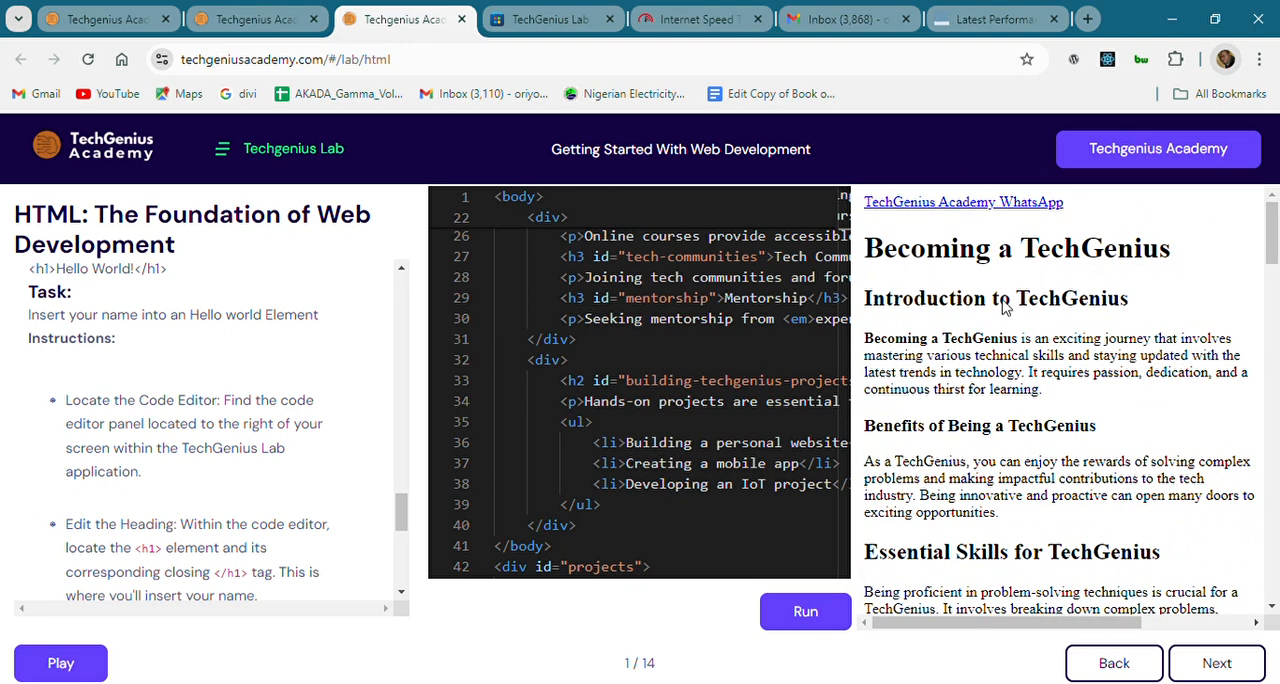
mouse_move(1134, 268)
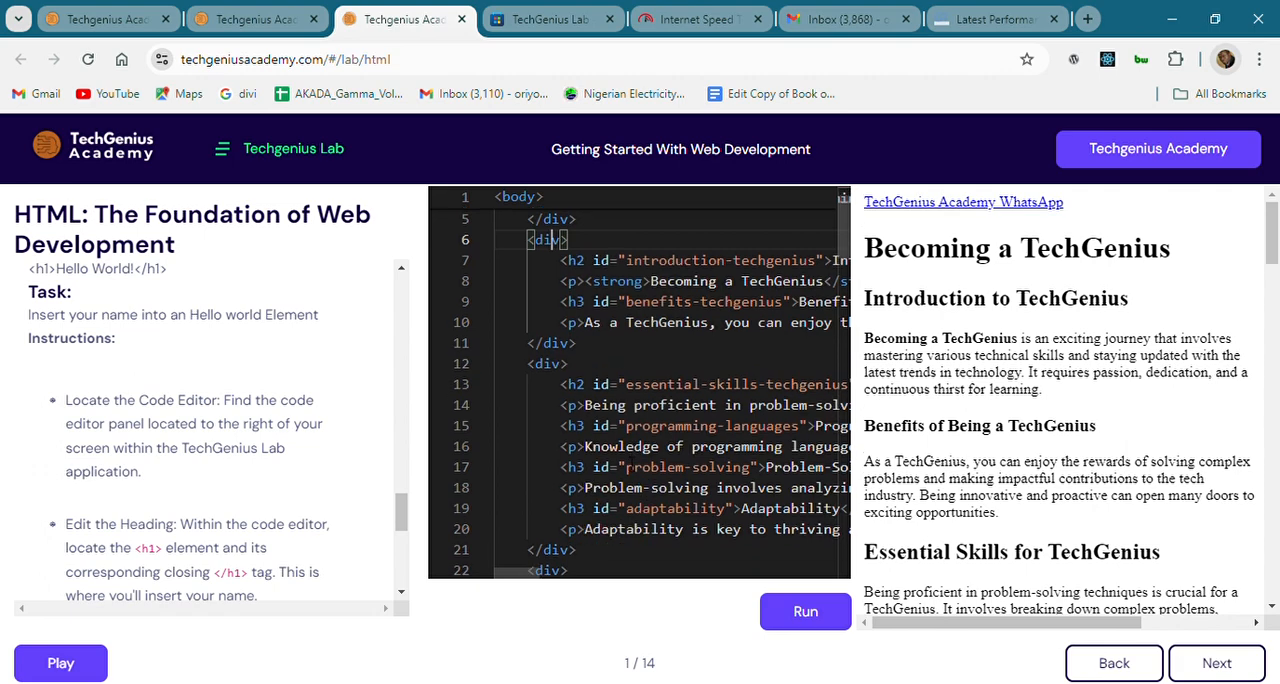
scroll(down, 3)
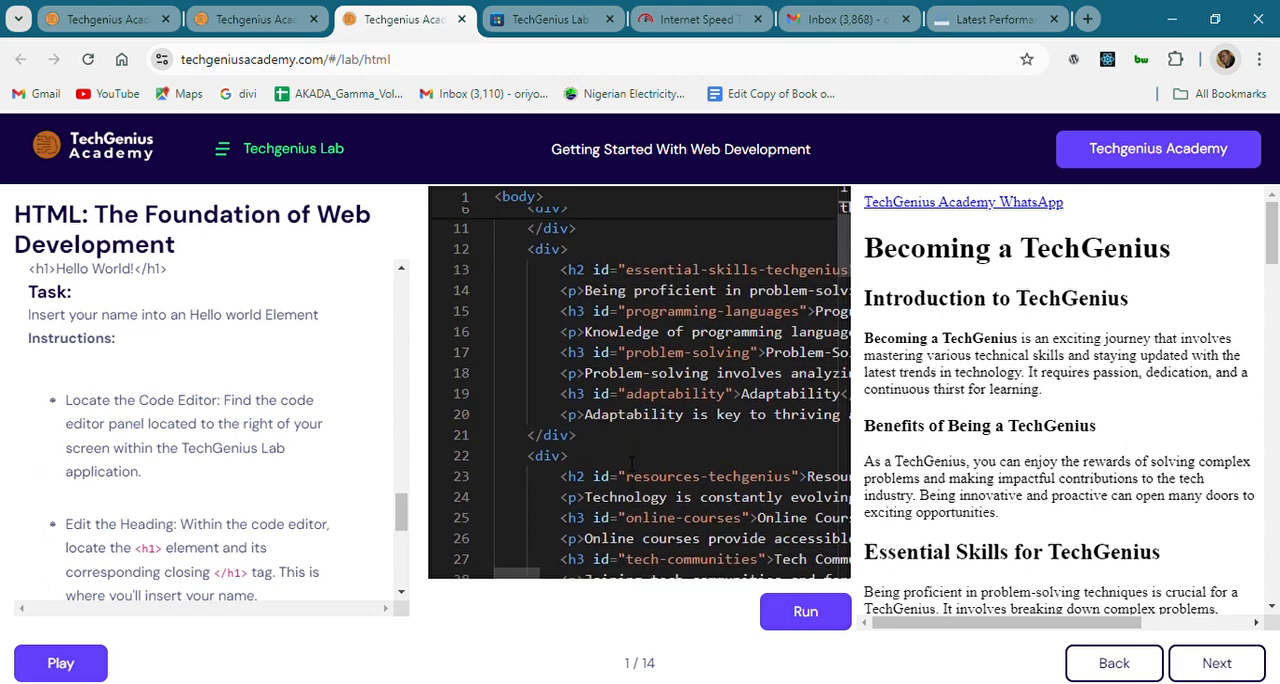
scroll(down, 3)
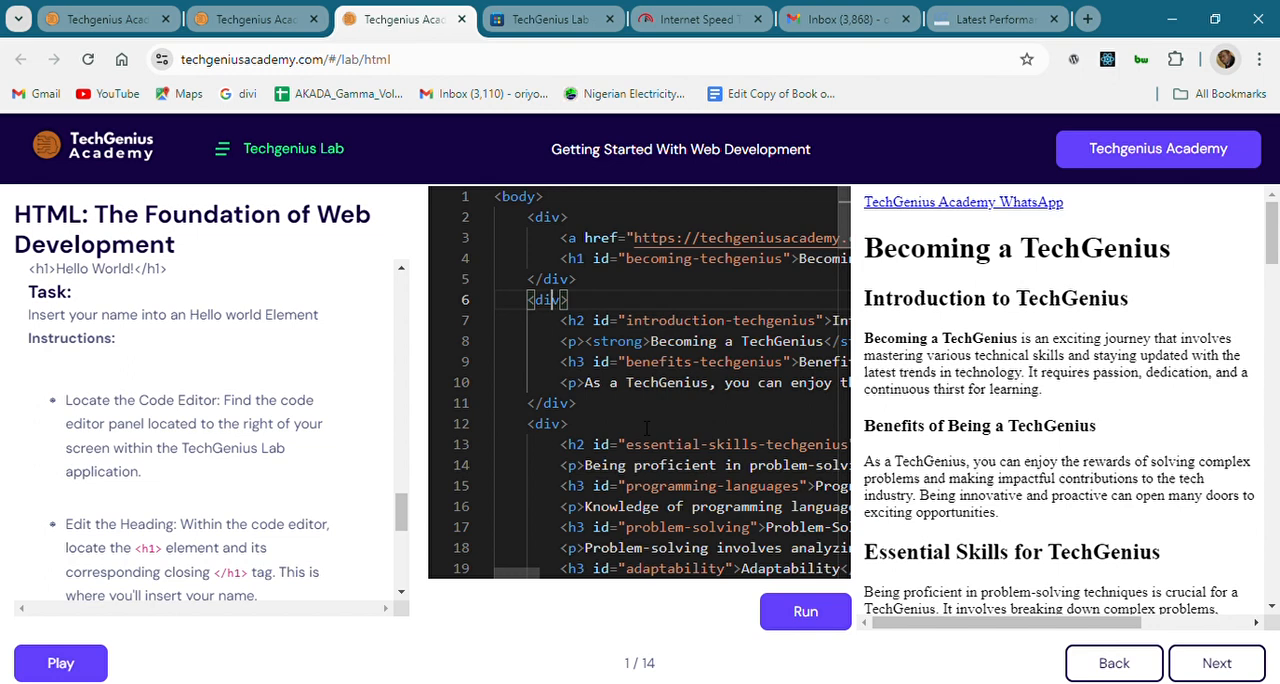
scroll(down, 3)
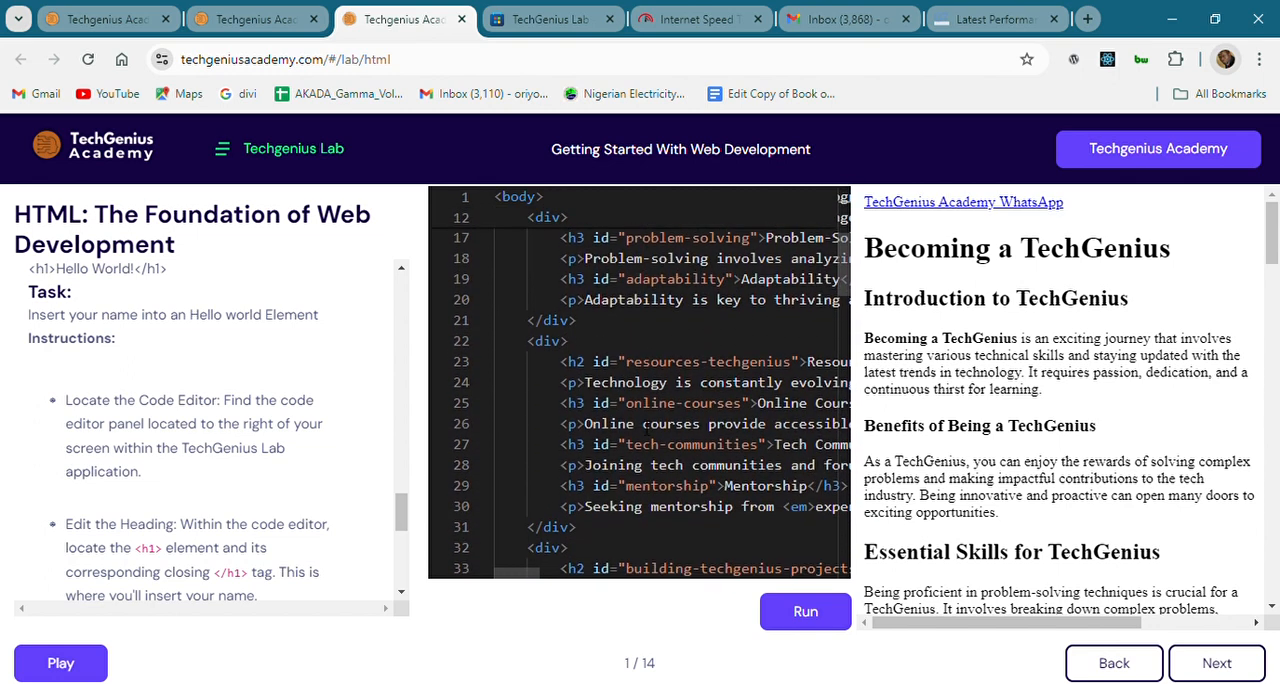
scroll(down, 3)
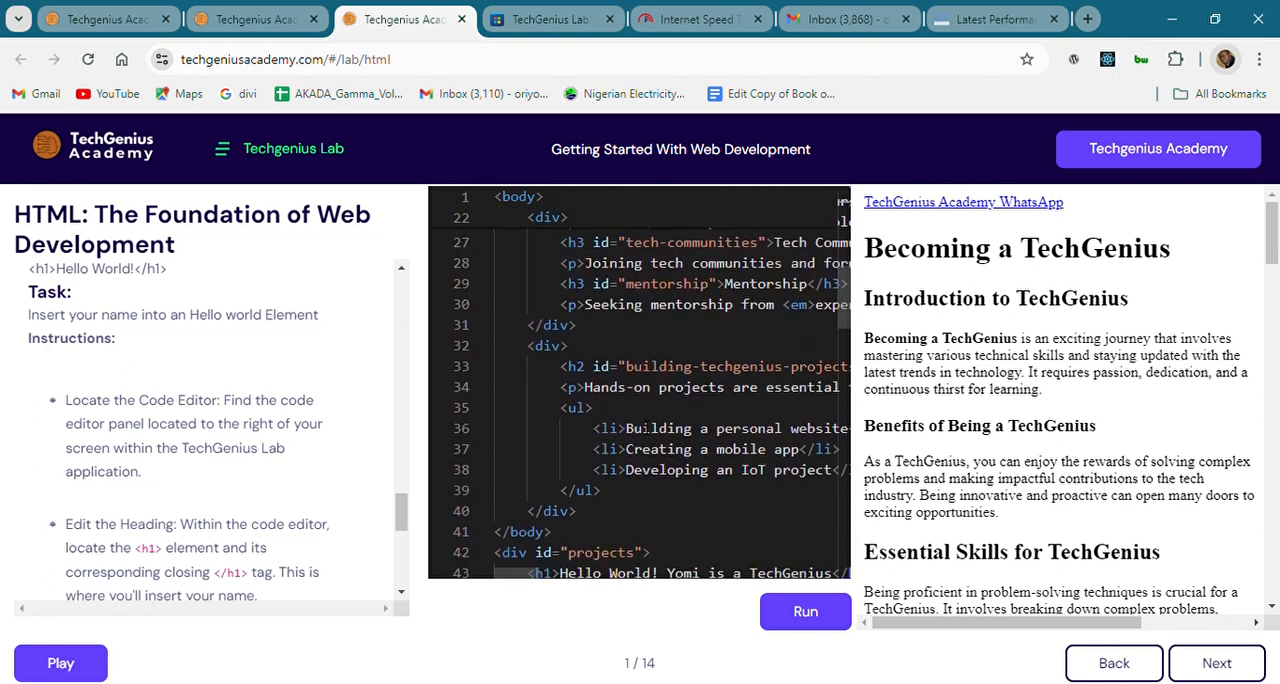
scroll(down, 3)
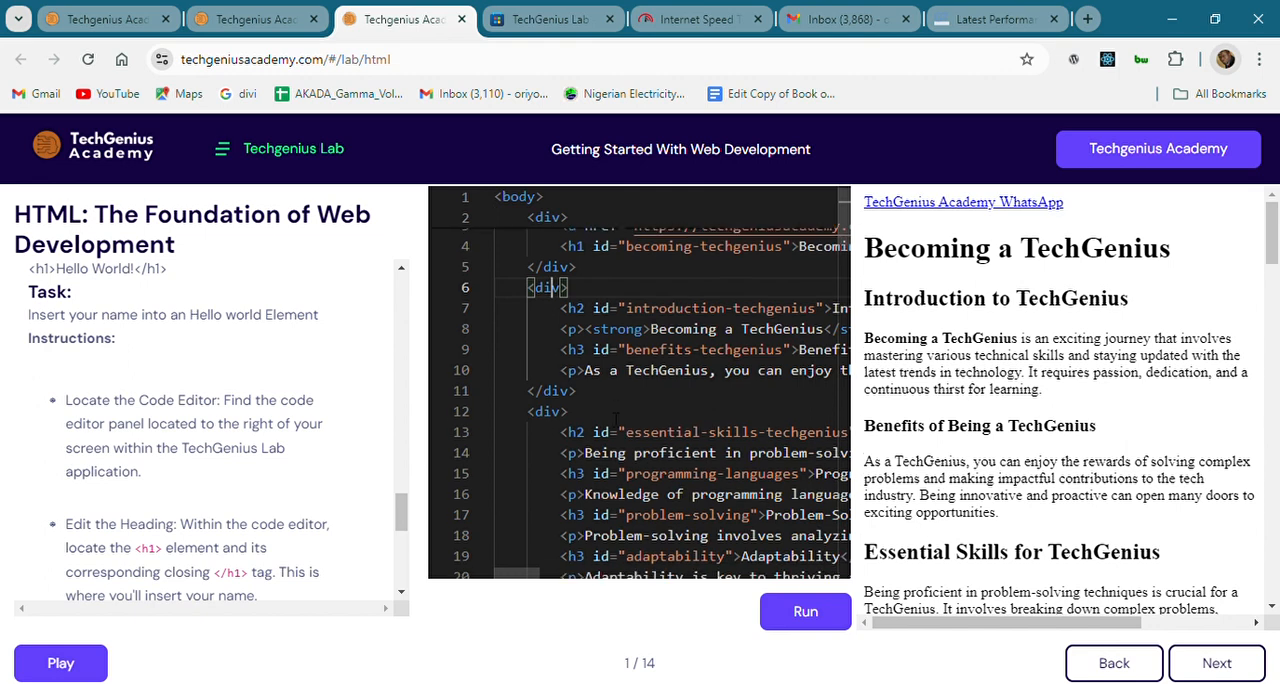
scroll(down, 3)
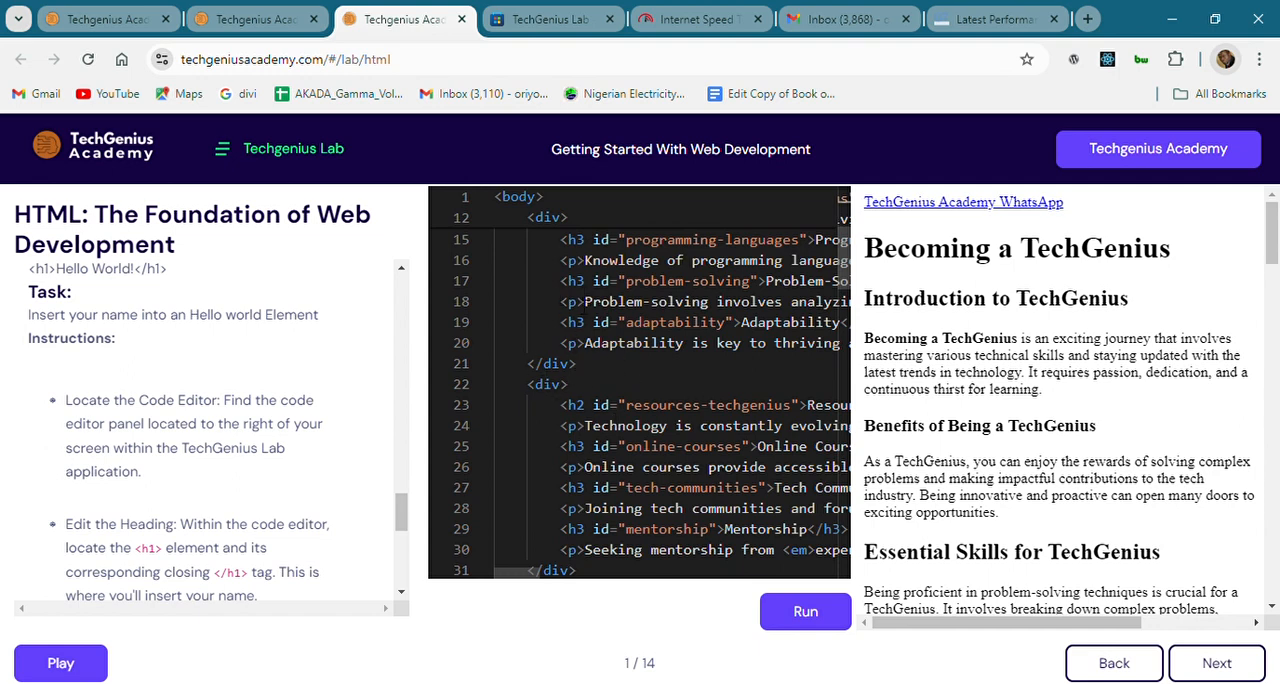
scroll(down, 3)
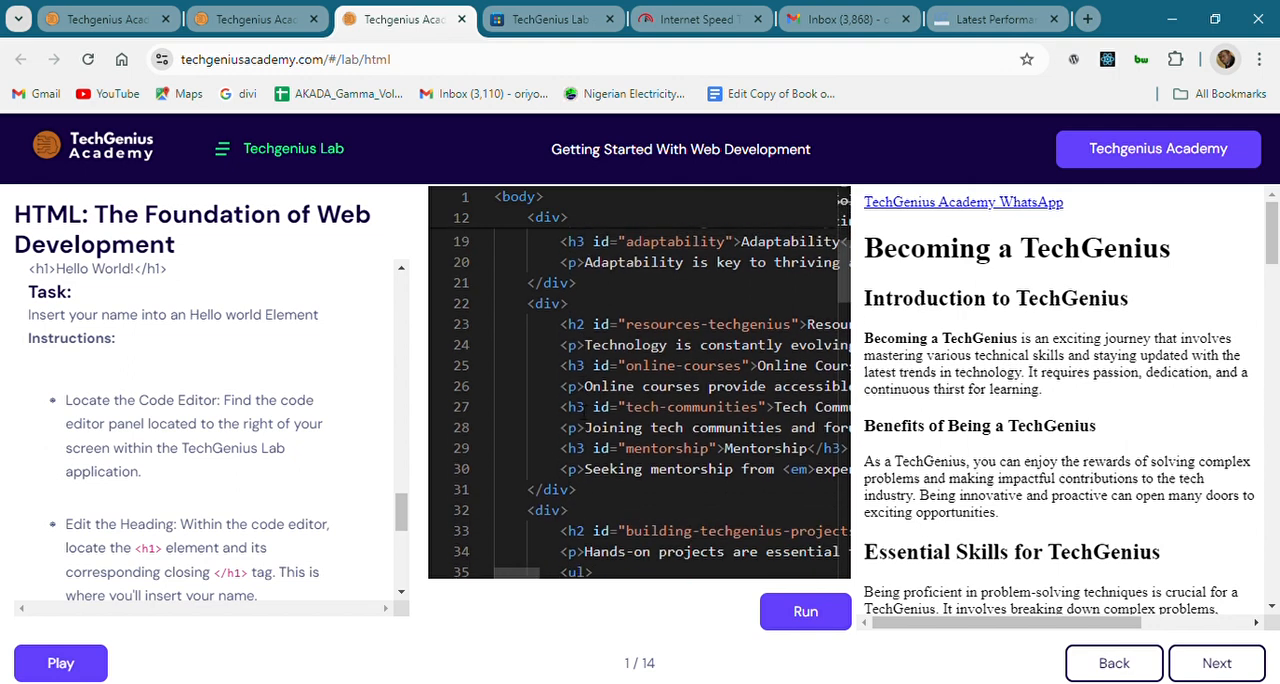
scroll(down, 3)
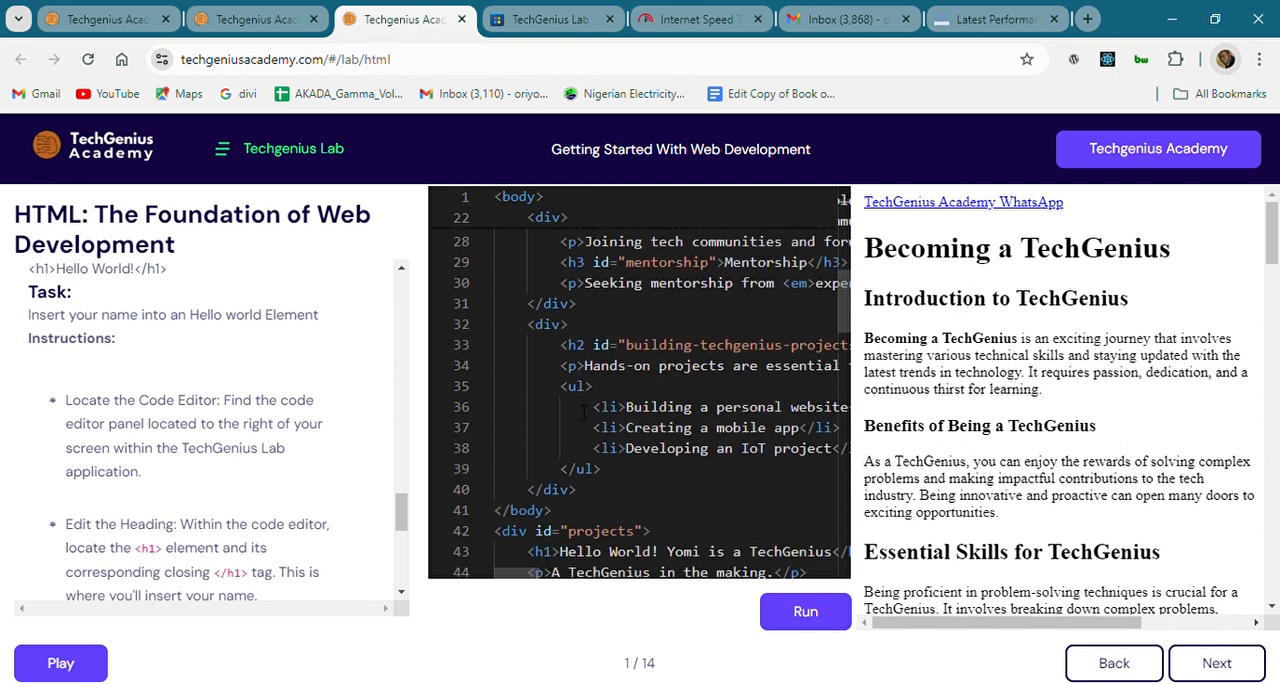
scroll(down, 3)
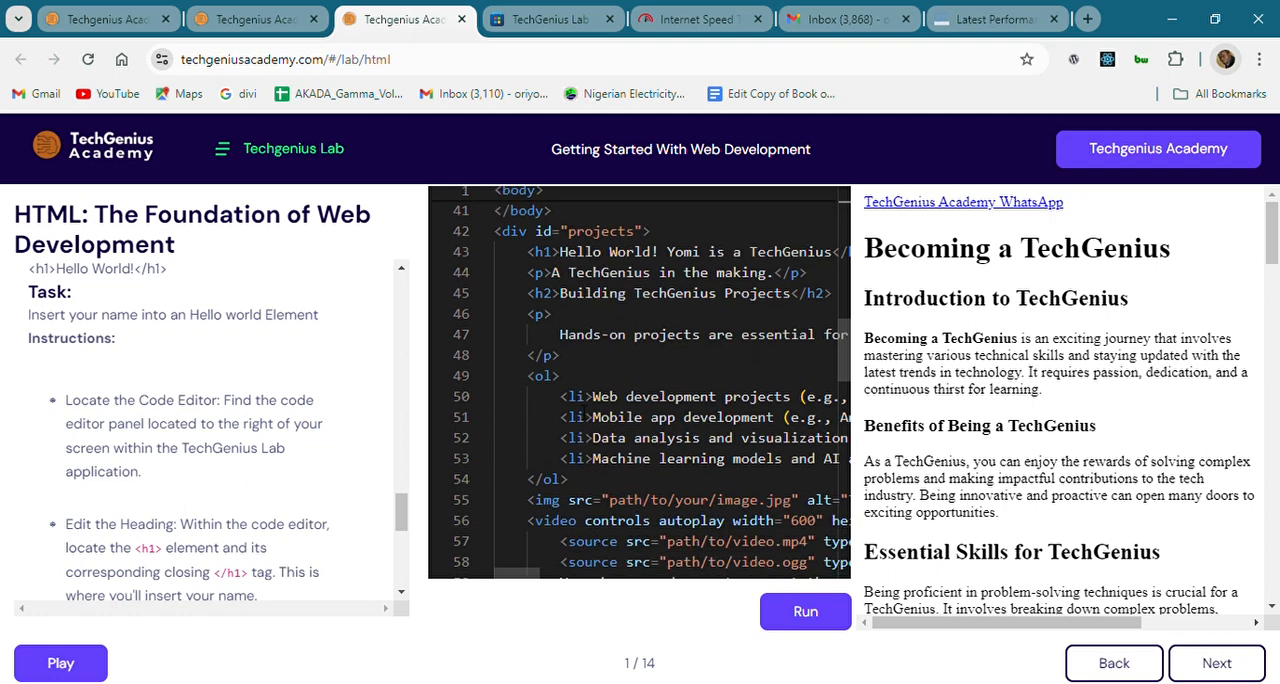
scroll(down, 3)
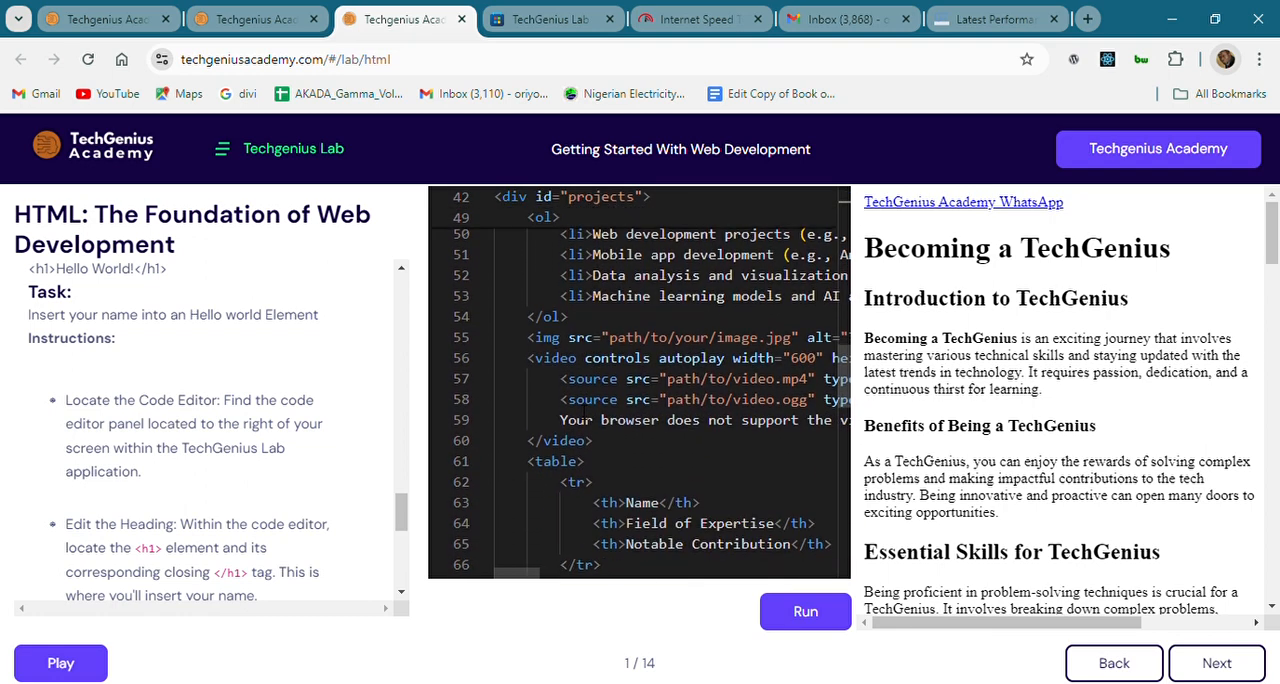
scroll(down, 3)
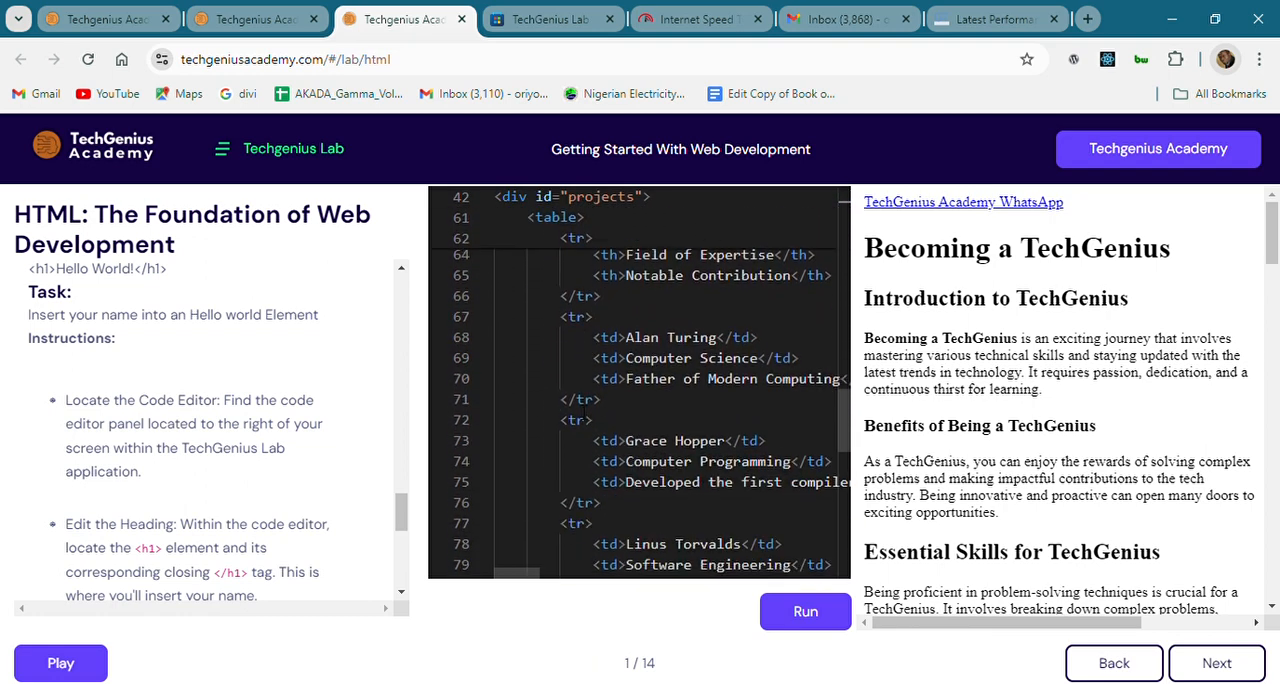